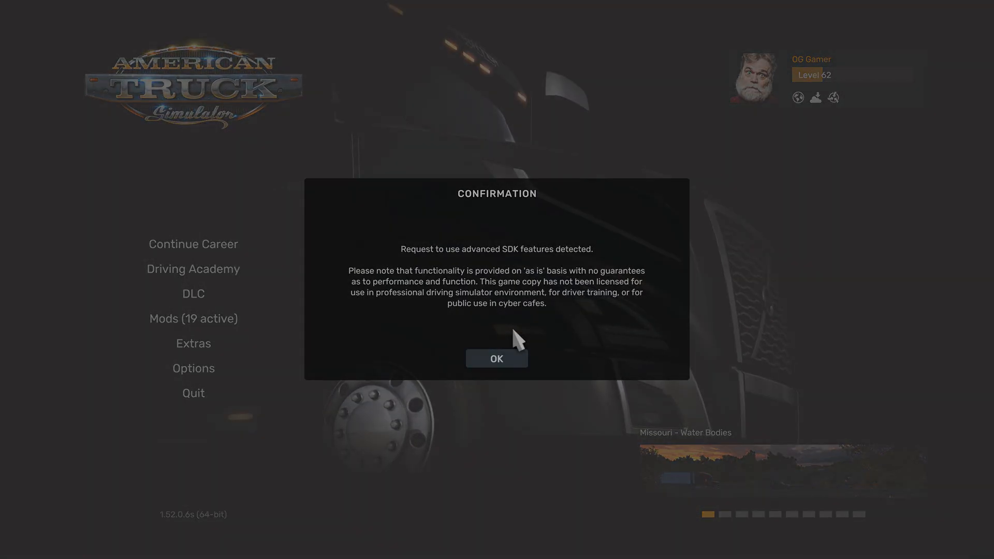
Step: Accept the advanced SDK features warning to reach the main menu
{"action": "left_click", "coordinate": [496, 358]}
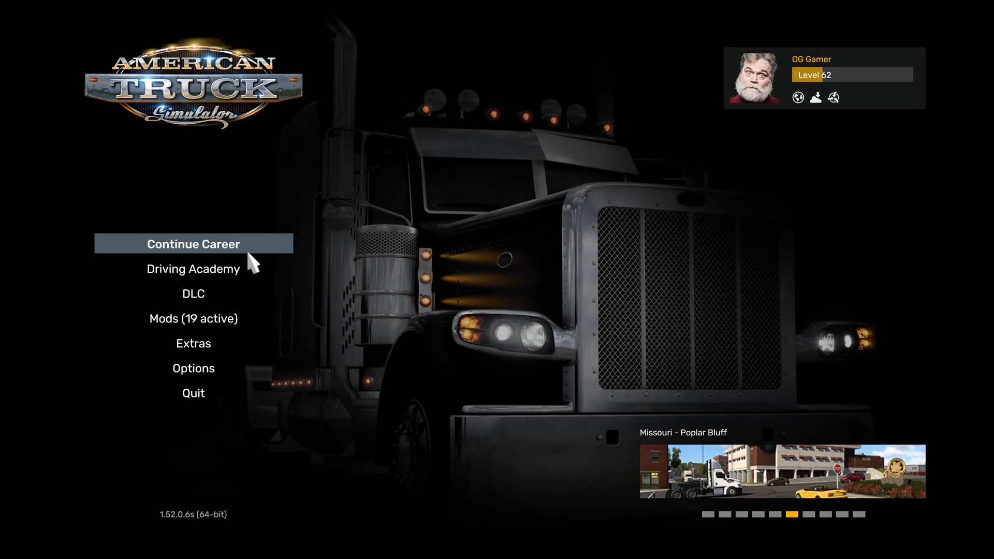
{"action": "left_click", "coordinate": [71, 550]}
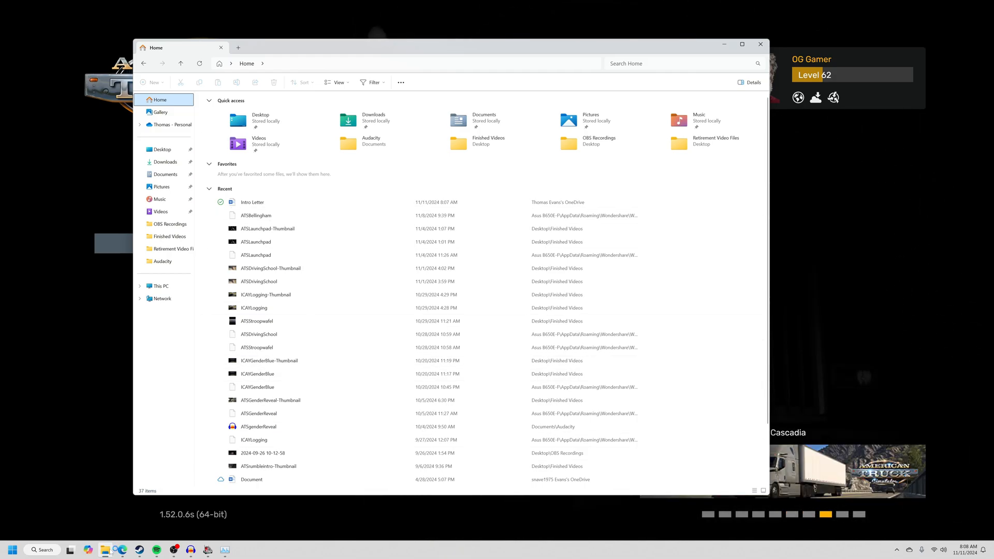
{"action": "mouse_move", "coordinate": [105, 548]}
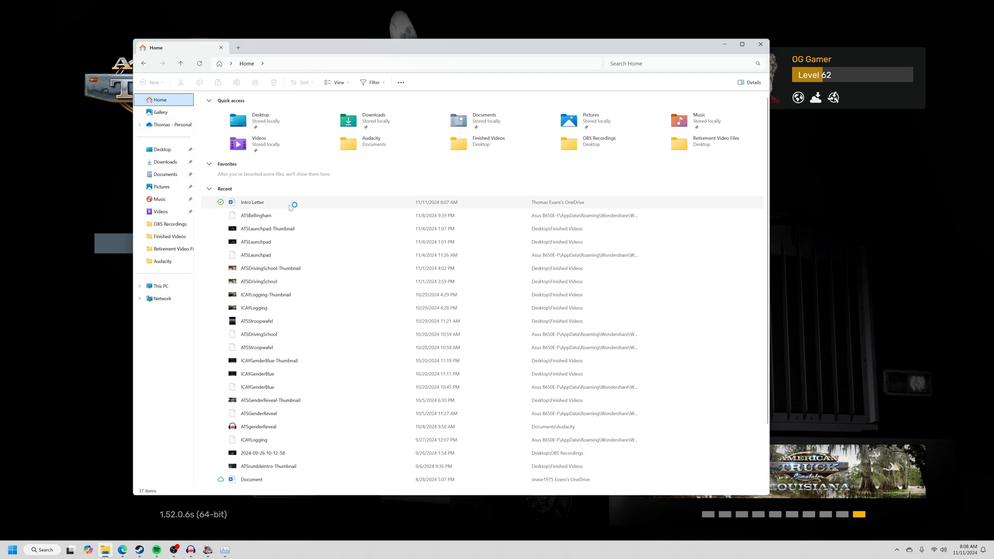
{"action": "mouse_move", "coordinate": [331, 209]}
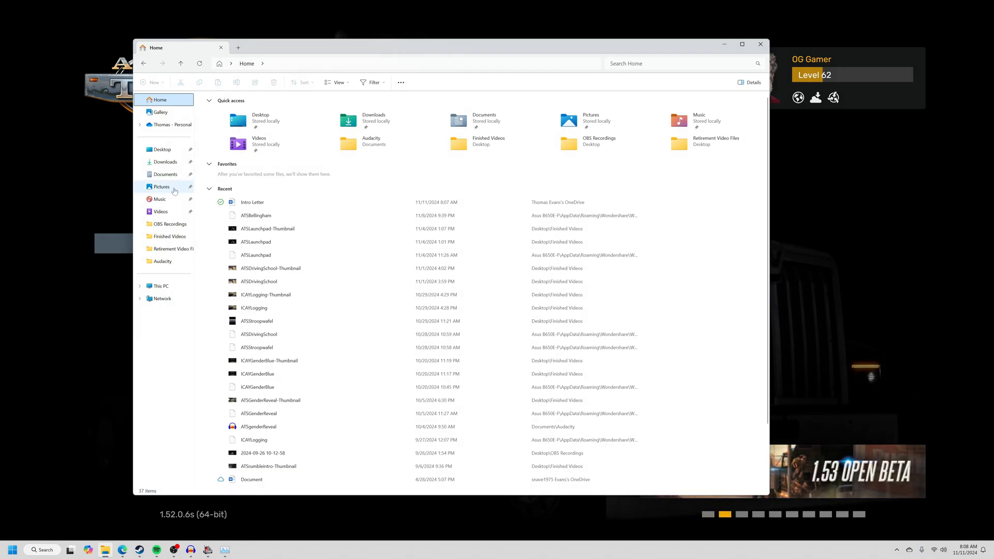
Step: Navigate Documents > American Truck Simulator > mod to show the empty mod folder
{"action": "left_click", "coordinate": [165, 174]}
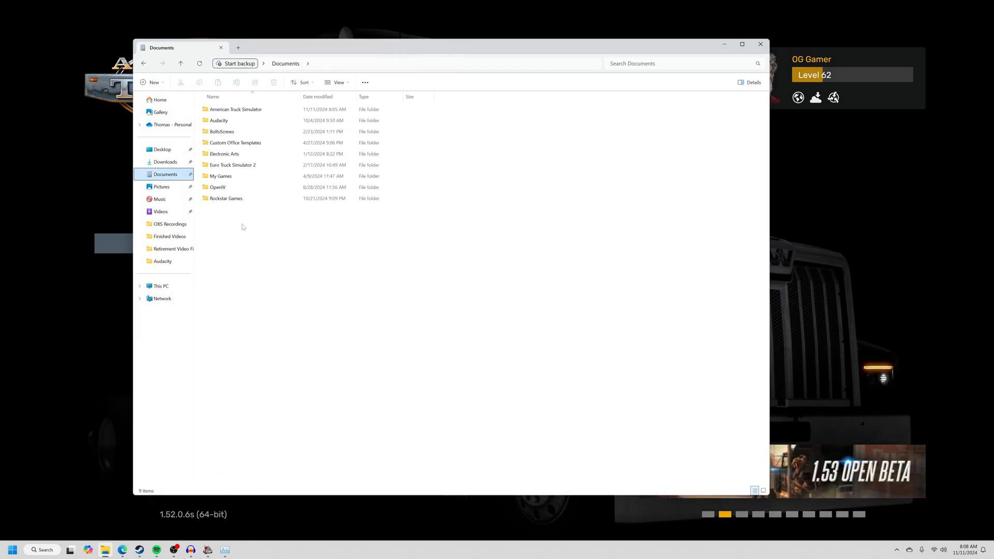
{"action": "left_click", "coordinate": [237, 108]}
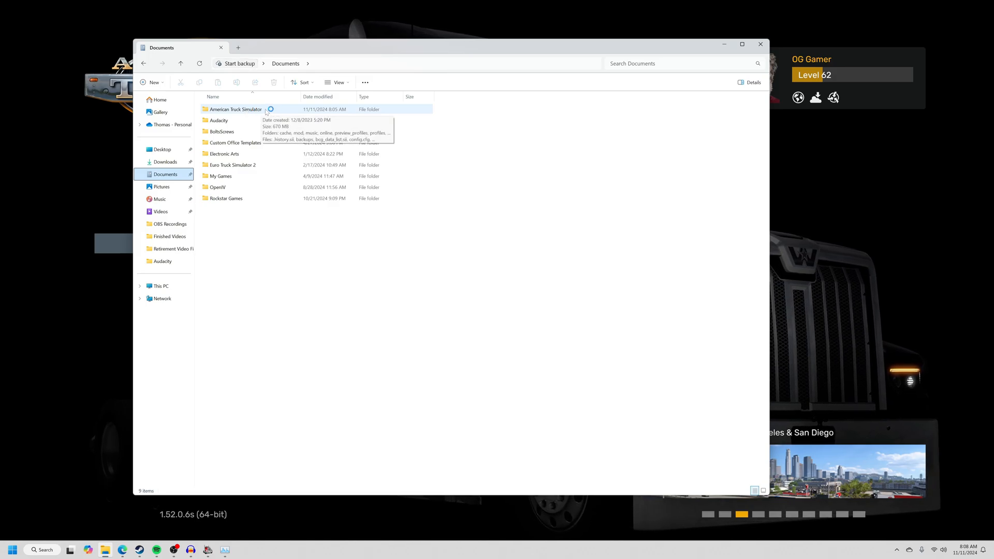
{"action": "double_click", "coordinate": [236, 109]}
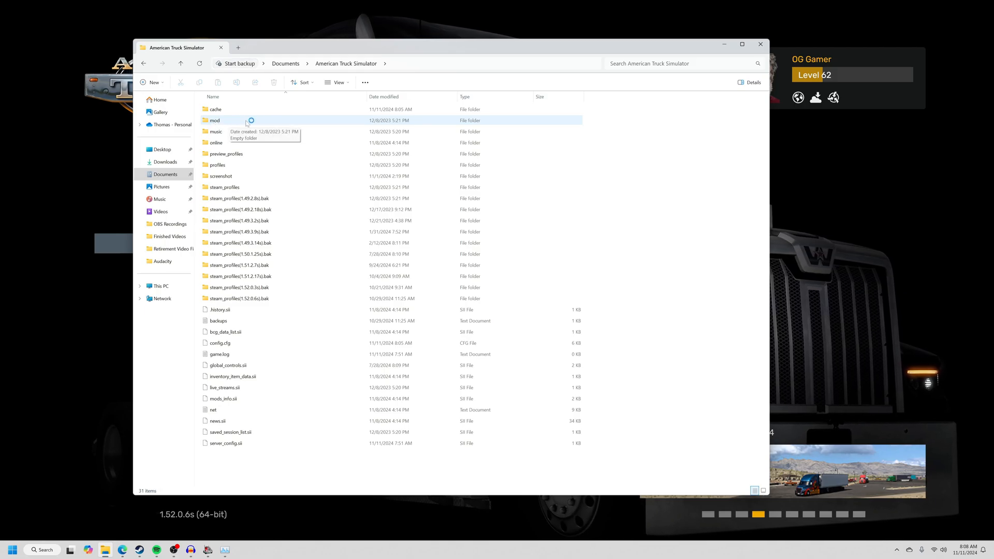
{"action": "mouse_move", "coordinate": [263, 124]}
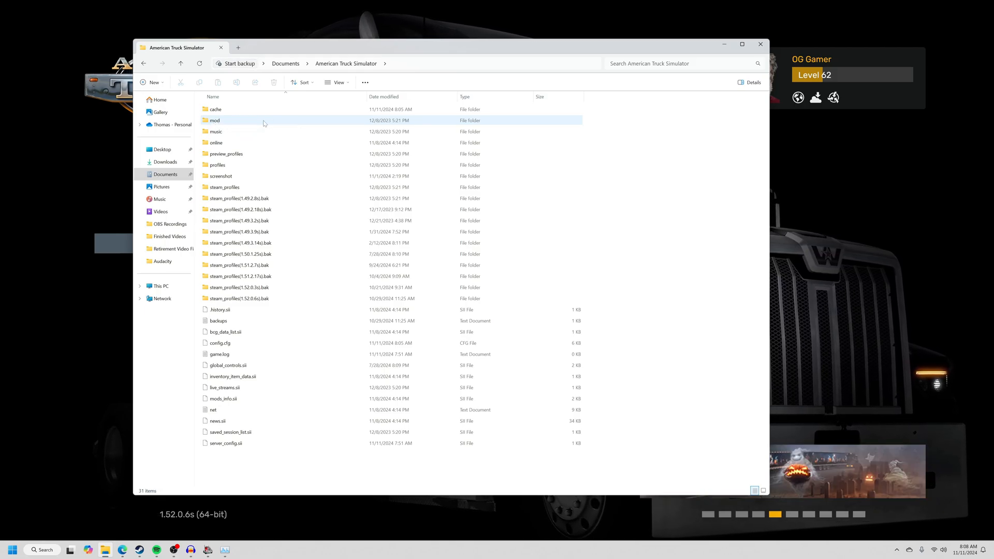
{"action": "double_click", "coordinate": [216, 120]}
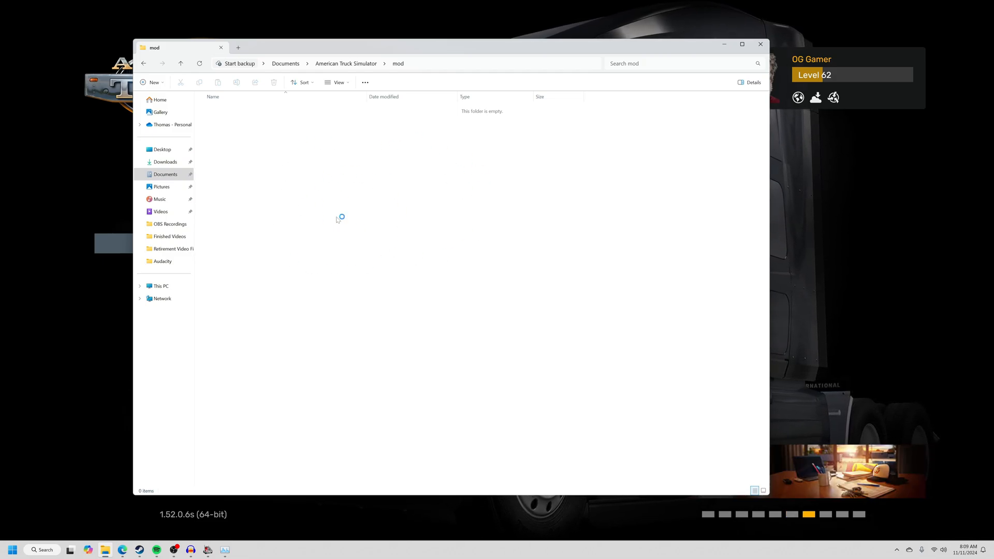
{"action": "mouse_move", "coordinate": [273, 177]}
{"action": "type", "text": "ats m"}
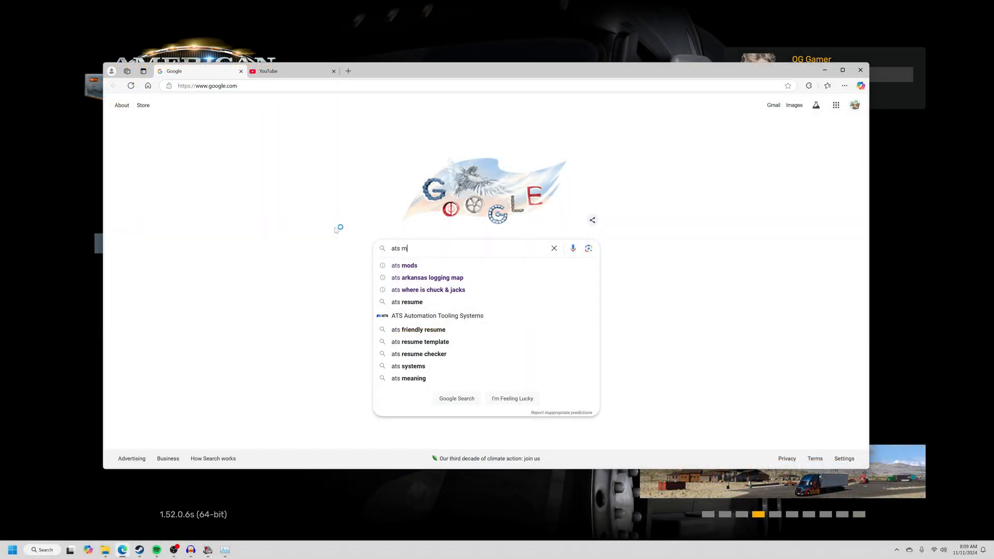
Step: Run the Google search for 'ats mods'
{"action": "left_click", "coordinate": [405, 265]}
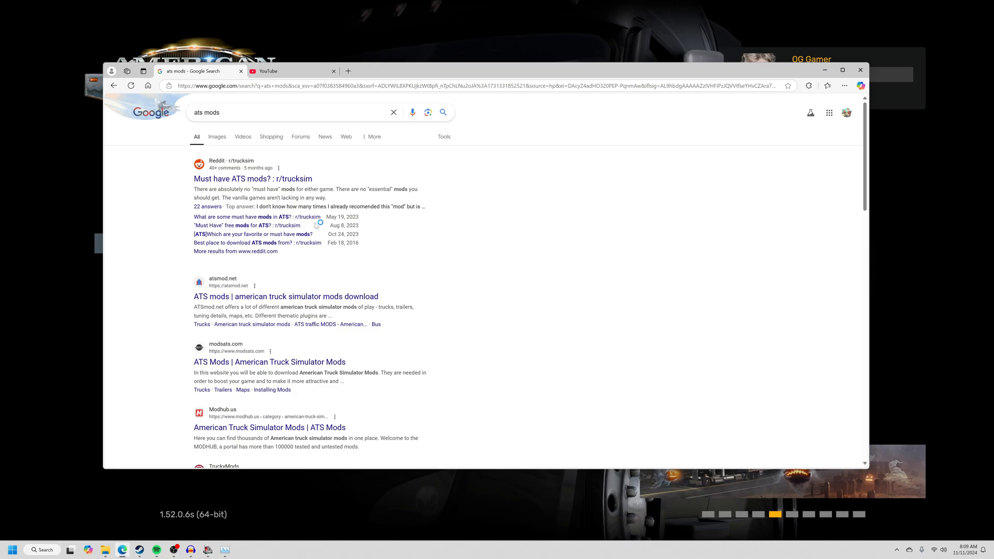
{"action": "mouse_move", "coordinate": [315, 296]}
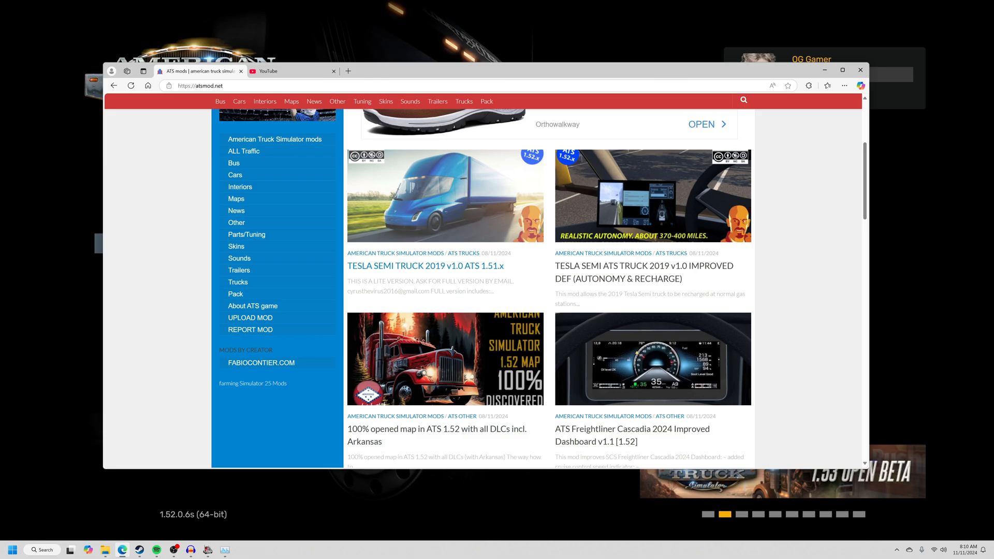
{"action": "mouse_move", "coordinate": [549, 176]}
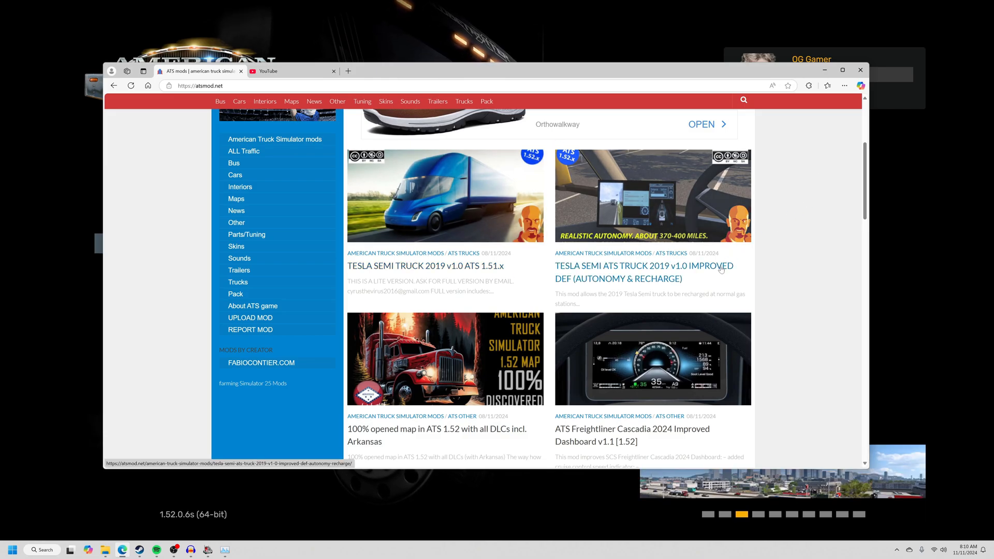
{"action": "mouse_move", "coordinate": [425, 266]}
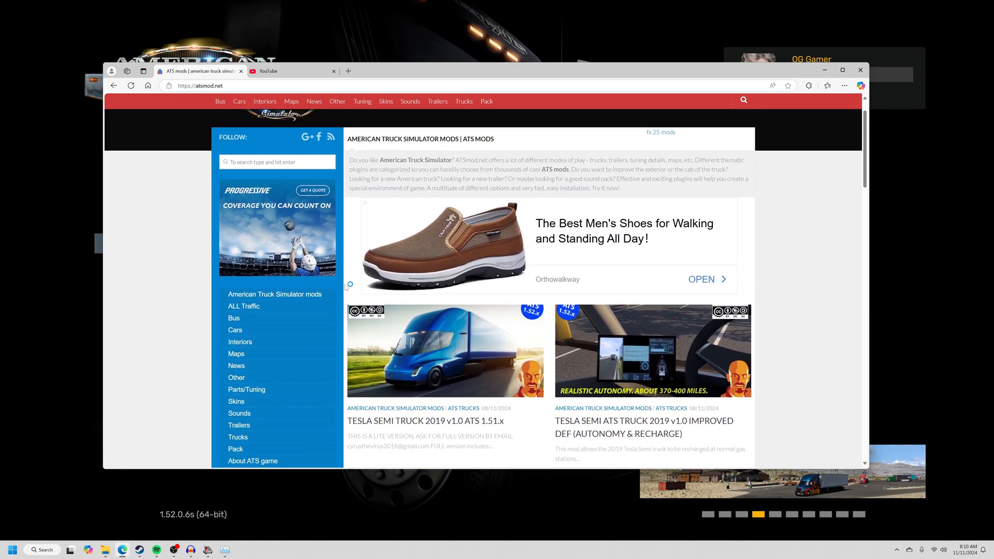
Step: Scroll through the atsmod.net home page's latest mod listings
{"action": "scroll", "scroll_direction": "down", "scroll_amount": 3}
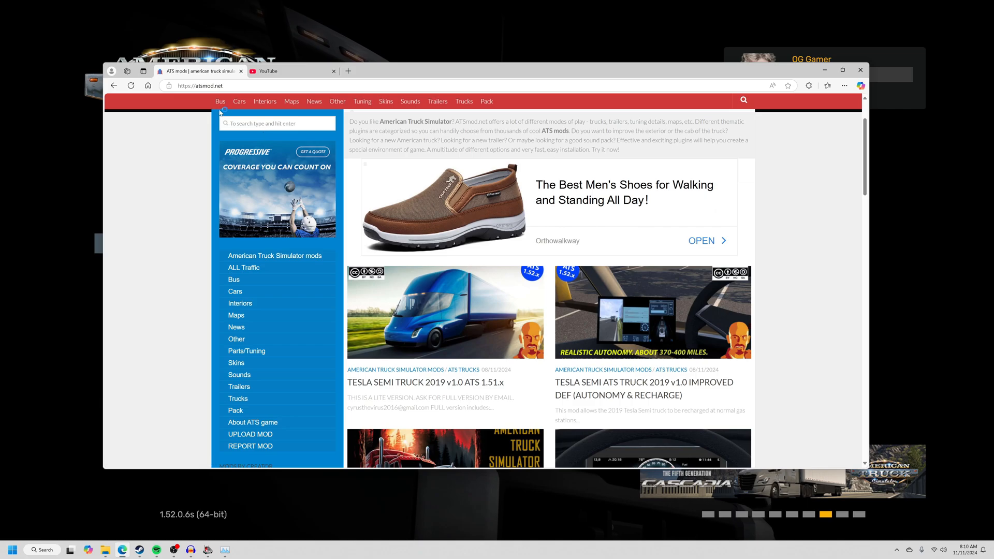
{"action": "mouse_move", "coordinate": [363, 102]}
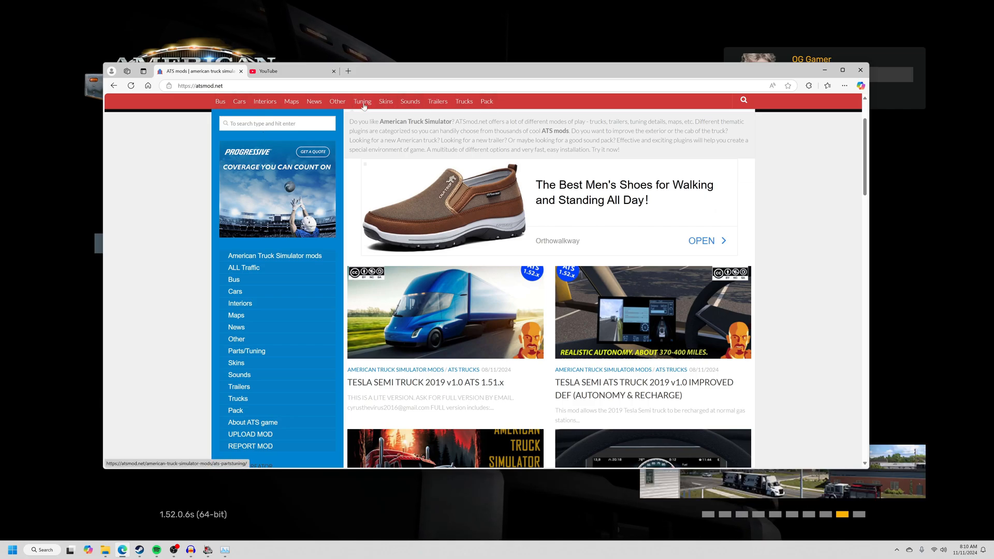
{"action": "mouse_move", "coordinate": [265, 101]}
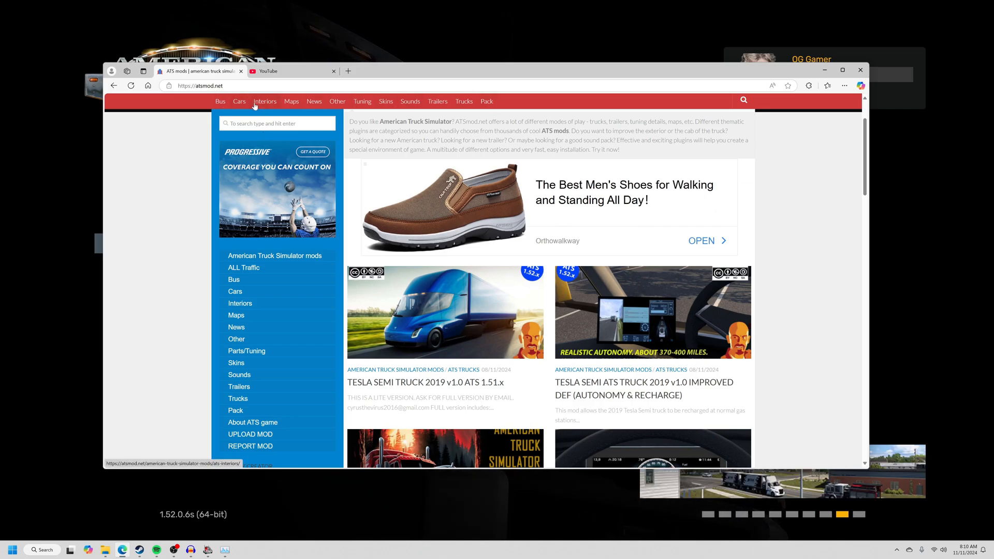
{"action": "mouse_move", "coordinate": [240, 102]}
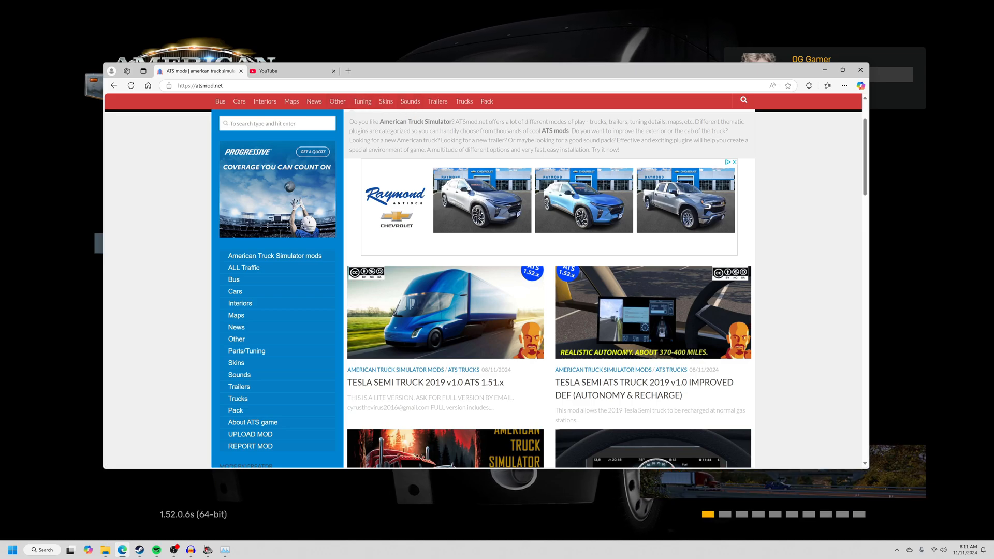
{"action": "scroll", "scroll_direction": "down", "scroll_amount": 3}
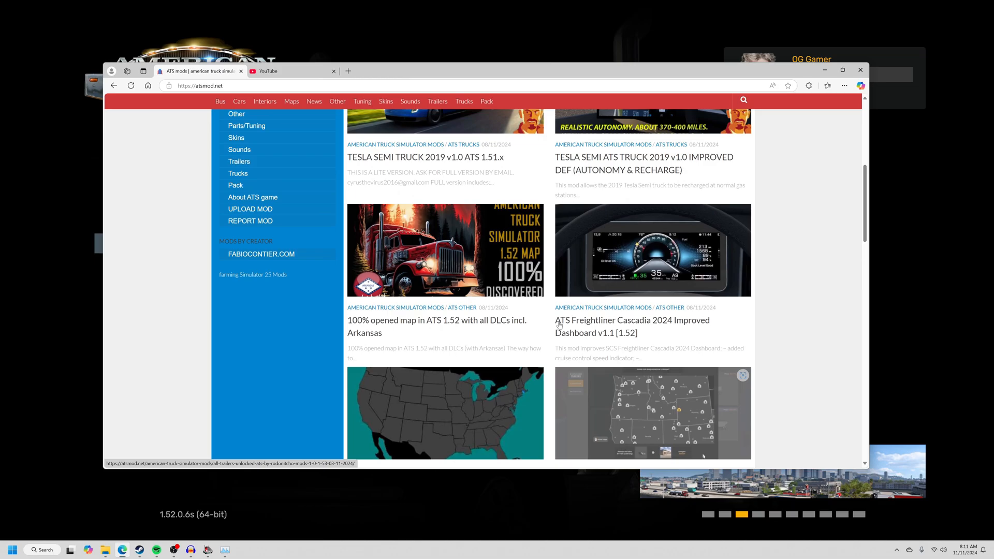
Step: Open the TESLA SEMI TRUCK 2019 v1.0 ATS 1.51.x post and scroll to its download link
{"action": "left_click", "coordinate": [425, 158]}
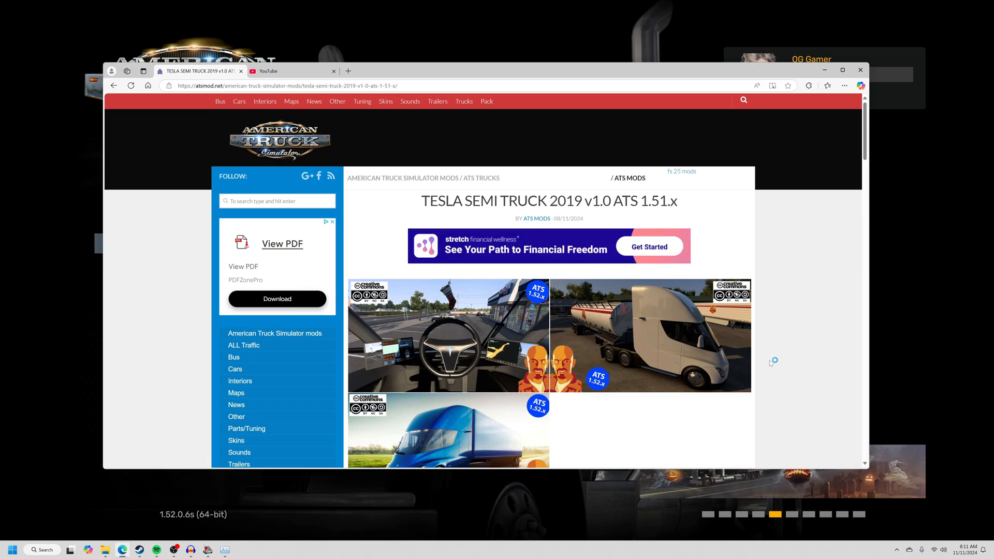
{"action": "scroll", "scroll_direction": "down", "scroll_amount": 3}
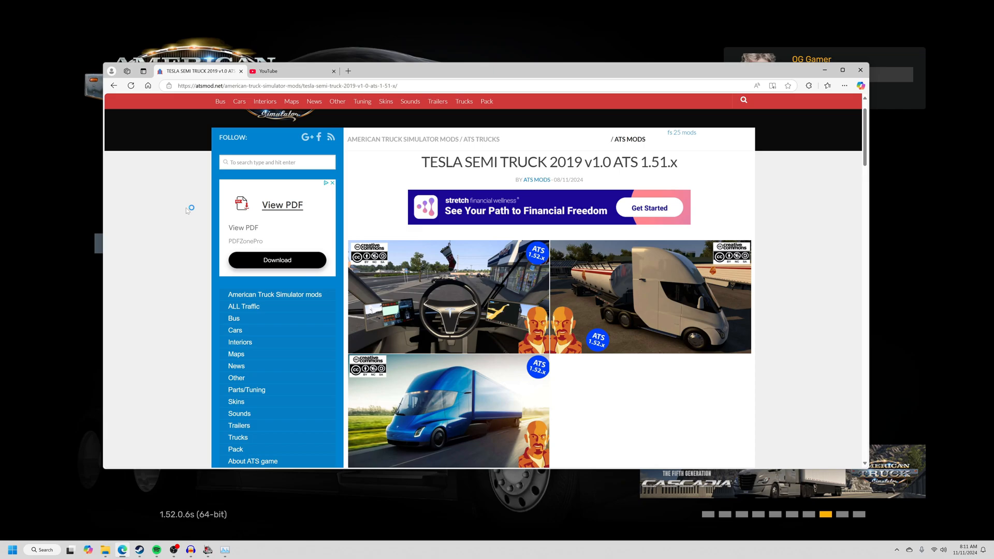
{"action": "mouse_move", "coordinate": [468, 212]}
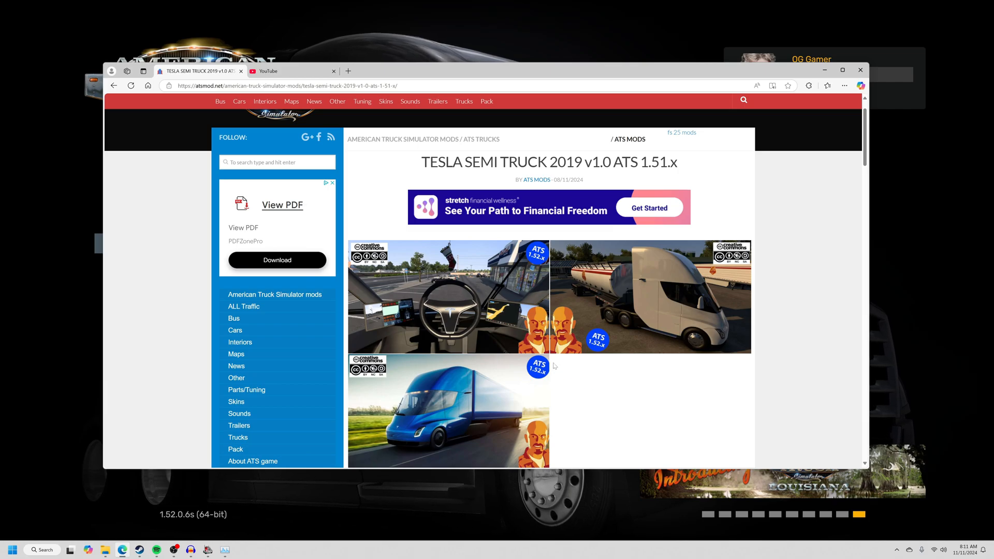
{"action": "mouse_move", "coordinate": [463, 220]}
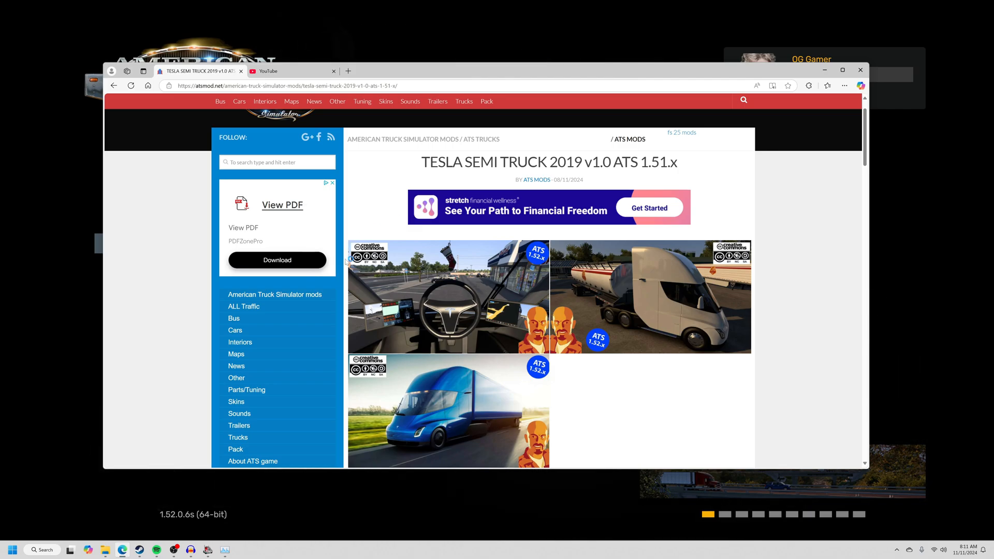
{"action": "scroll", "scroll_direction": "down", "scroll_amount": 3}
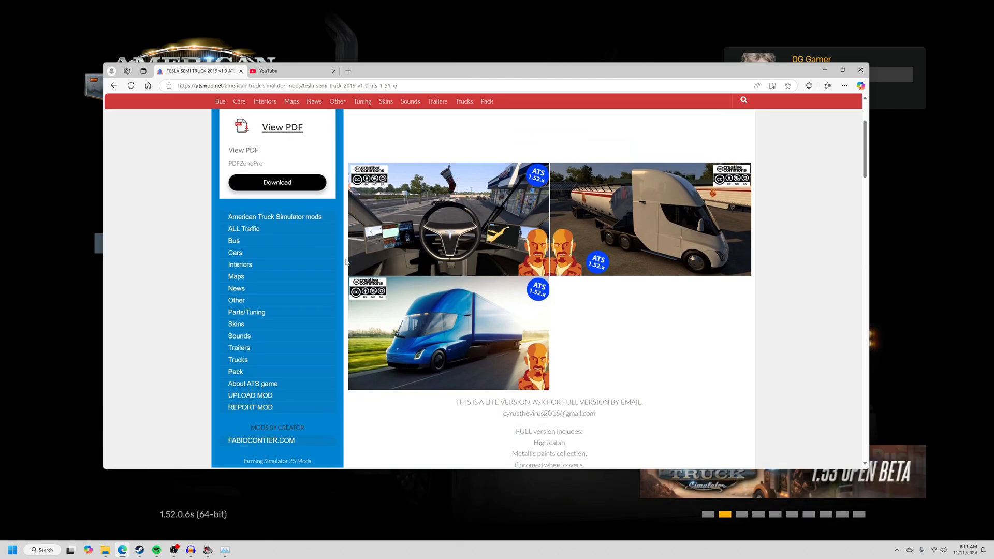
{"action": "scroll", "scroll_direction": "down", "scroll_amount": 3}
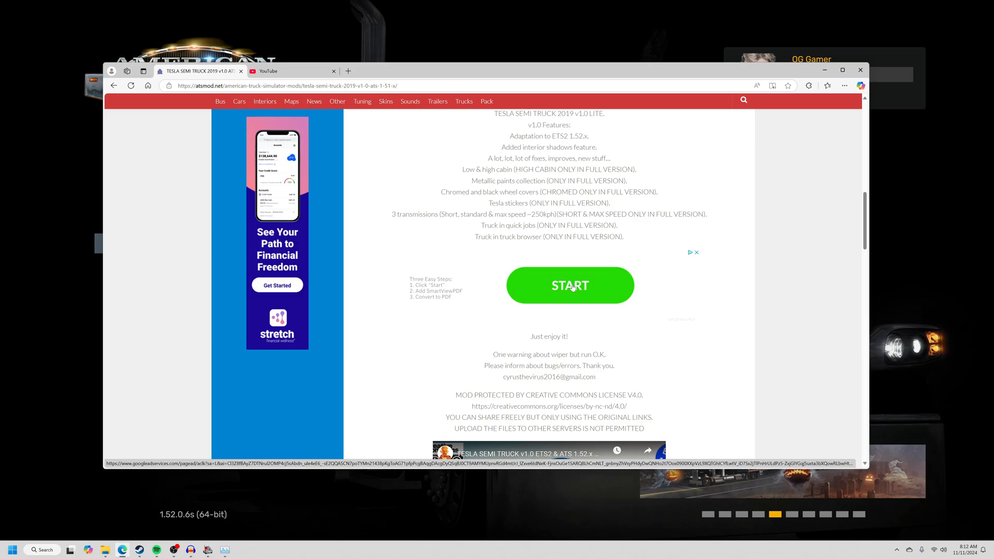
{"action": "scroll", "scroll_direction": "down", "scroll_amount": 3}
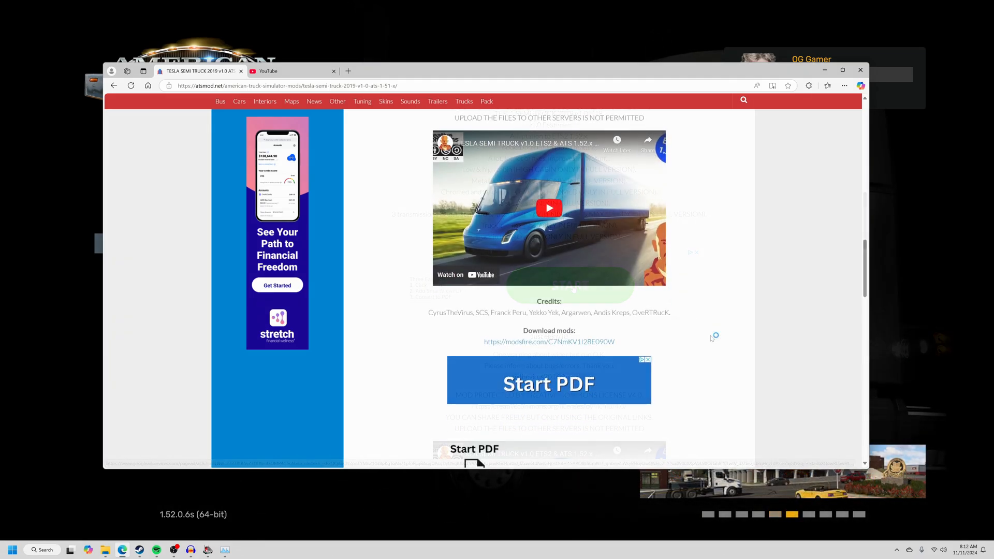
{"action": "scroll", "scroll_direction": "down", "scroll_amount": 3}
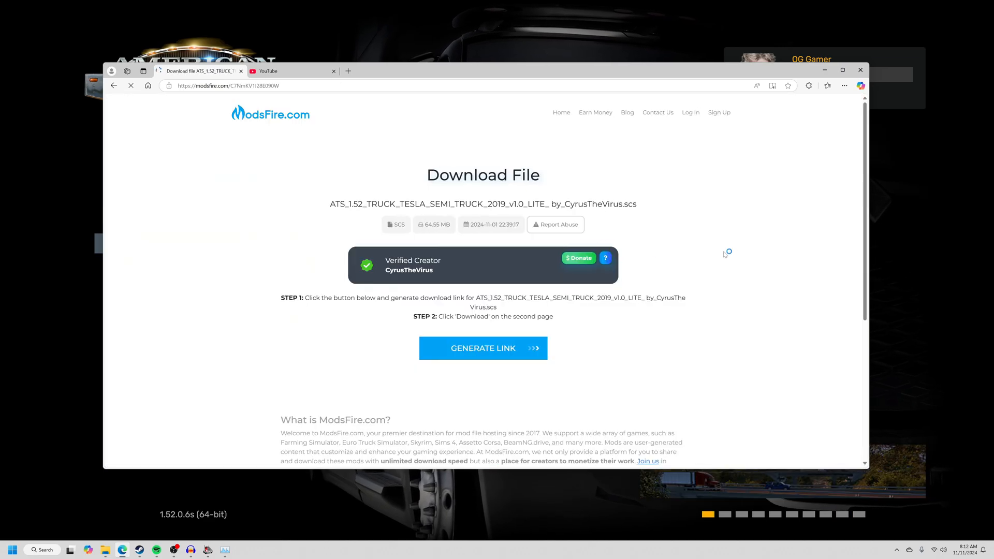
{"action": "mouse_move", "coordinate": [752, 264]}
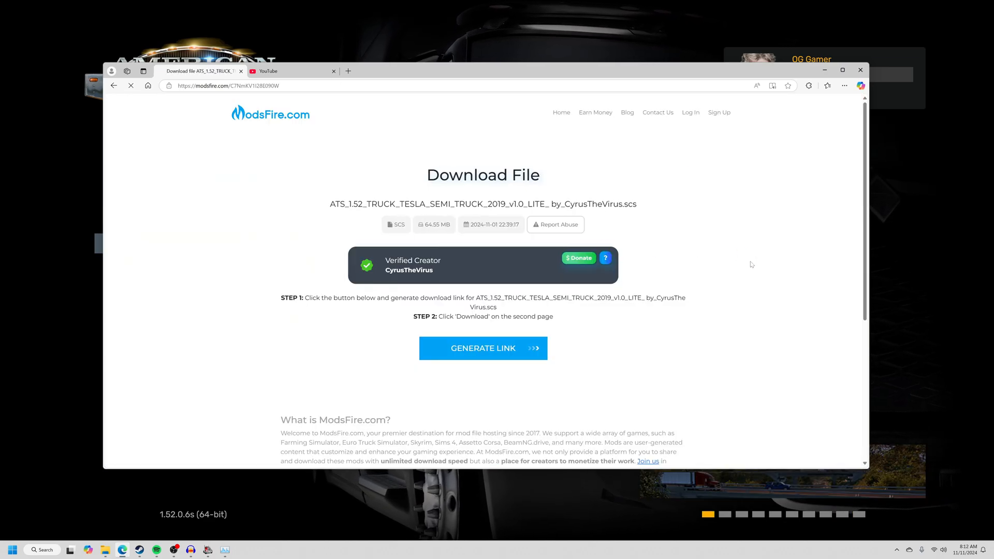
Step: Generate the ModsFire download link for the Tesla Semi .scs file and follow it
{"action": "scroll", "scroll_direction": "down", "scroll_amount": 3}
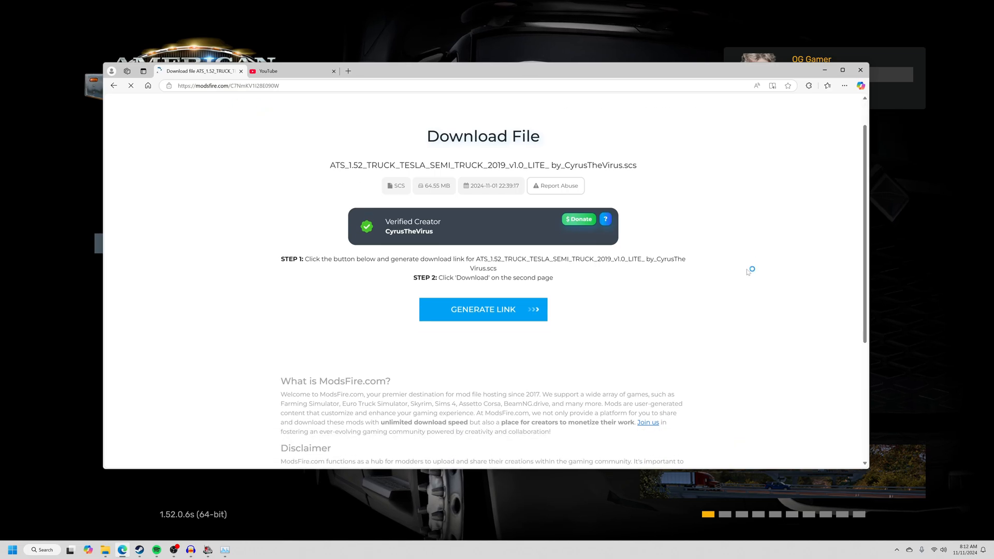
{"action": "scroll", "scroll_direction": "down", "scroll_amount": 3}
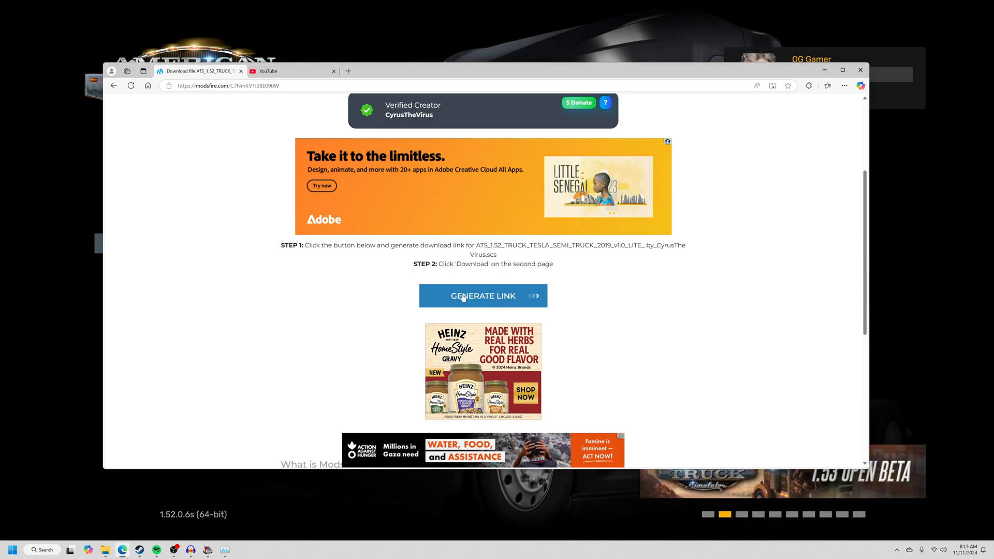
{"action": "scroll", "scroll_direction": "down", "scroll_amount": 3}
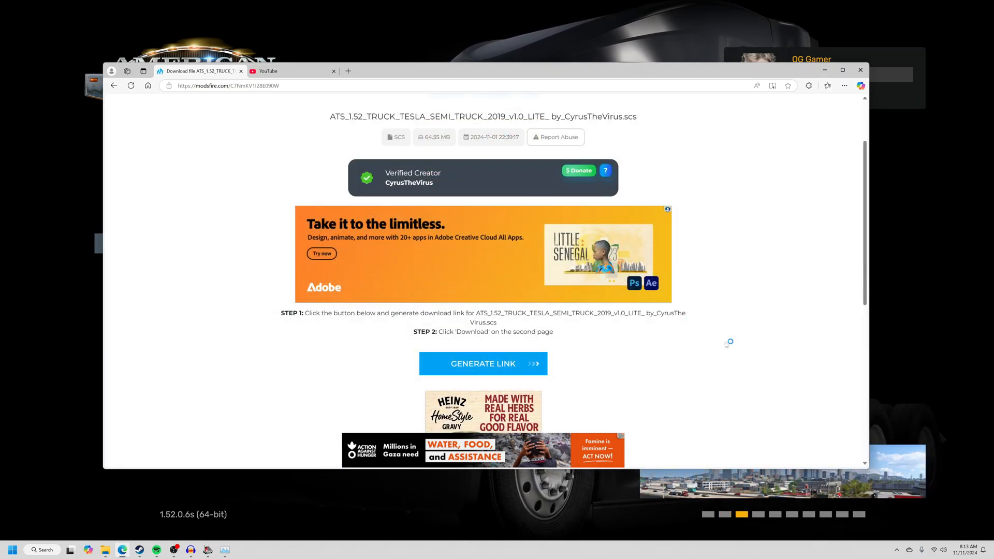
{"action": "mouse_move", "coordinate": [380, 337]}
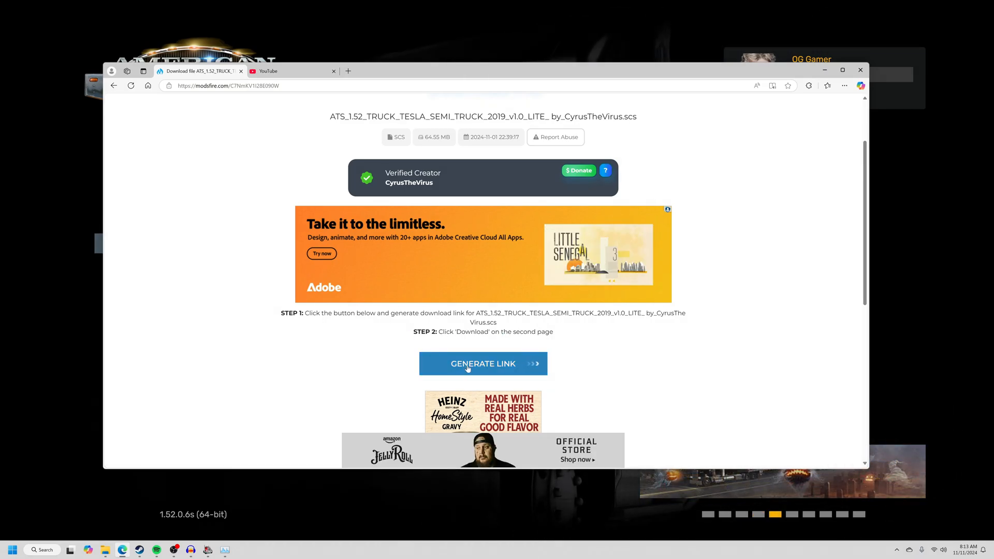
{"action": "left_click", "coordinate": [482, 364]}
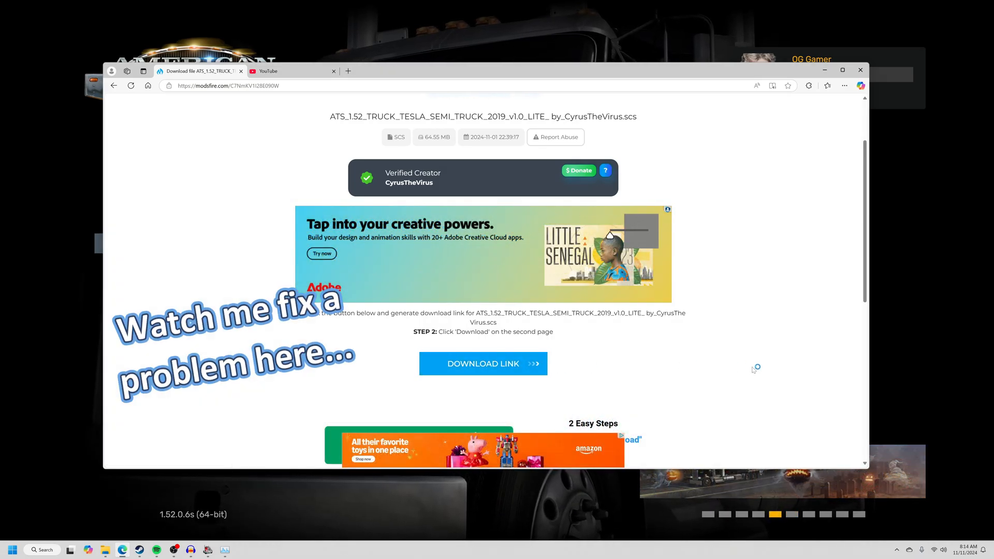
{"action": "scroll", "scroll_direction": "down", "scroll_amount": 3}
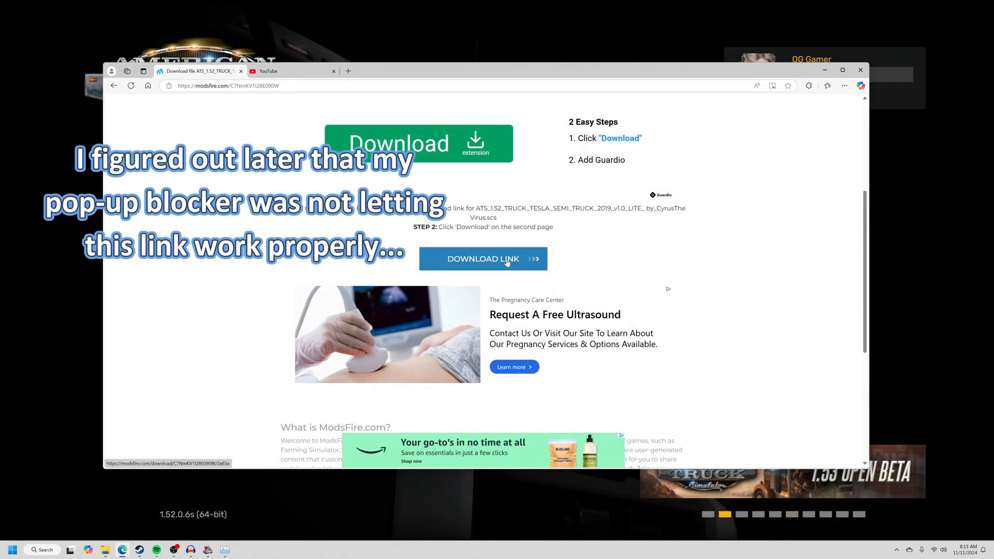
{"action": "left_click", "coordinate": [482, 258]}
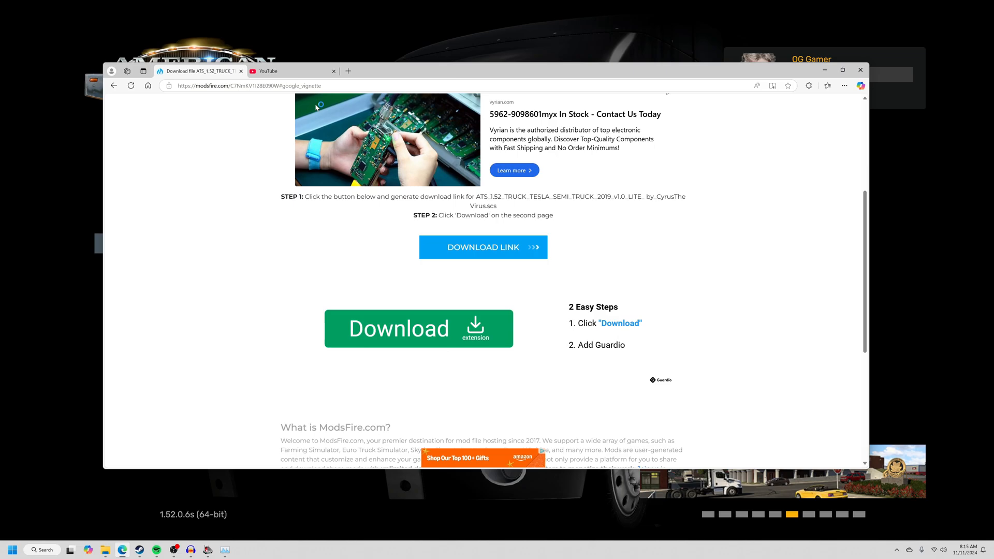
{"action": "mouse_move", "coordinate": [535, 343]}
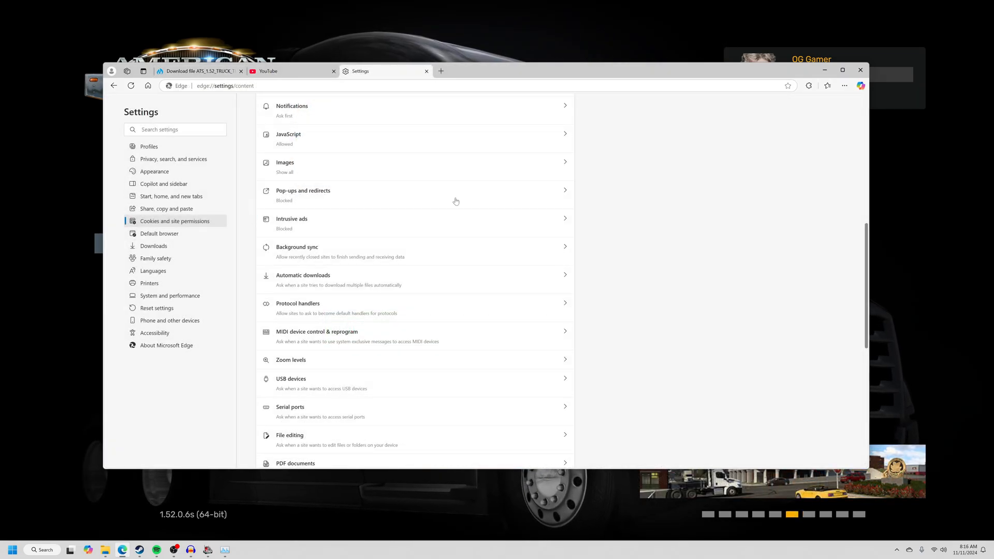
Step: Add 'modsfire' to Edge's sites allowed to show pop-ups and redirects
{"action": "left_click", "coordinate": [303, 194]}
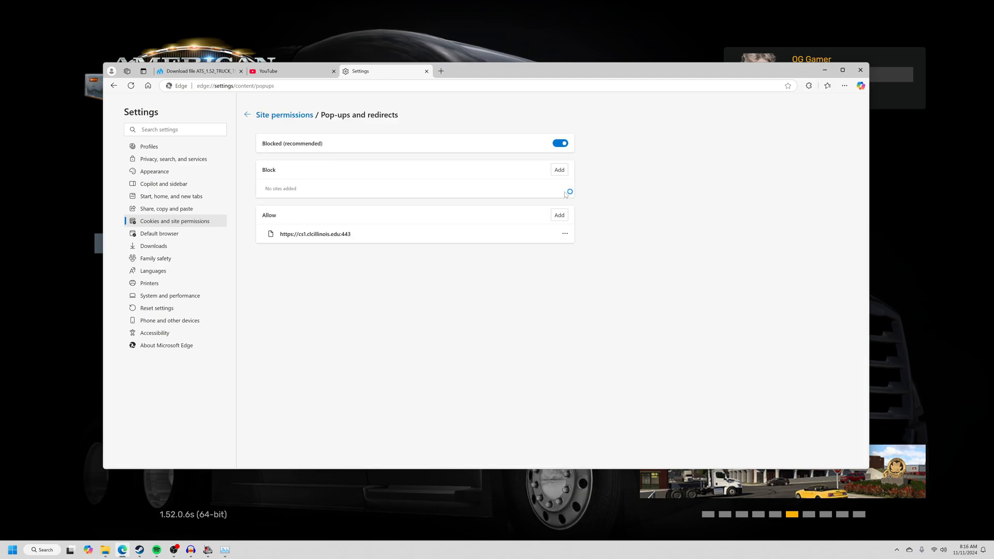
{"action": "type", "text": "m"}
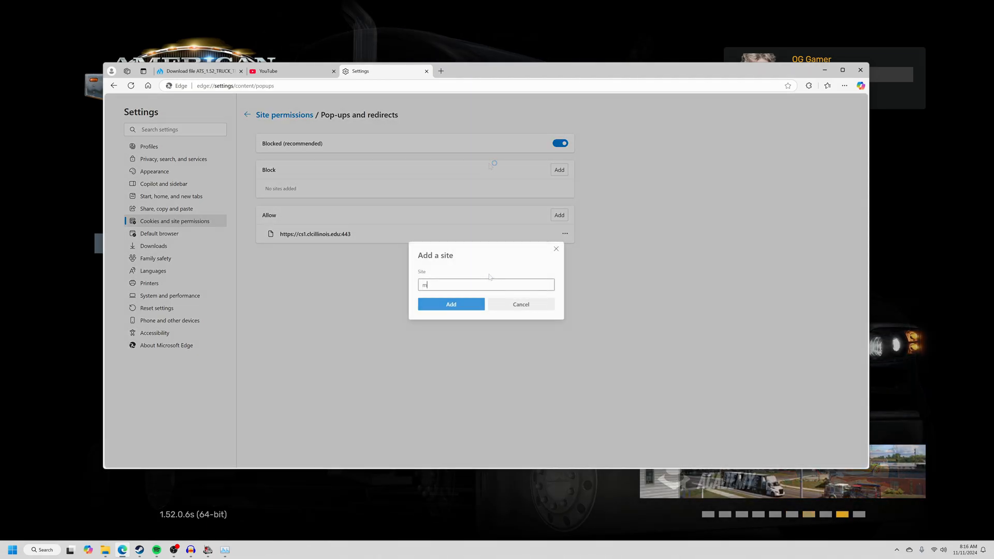
{"action": "type", "text": "odsfire"}
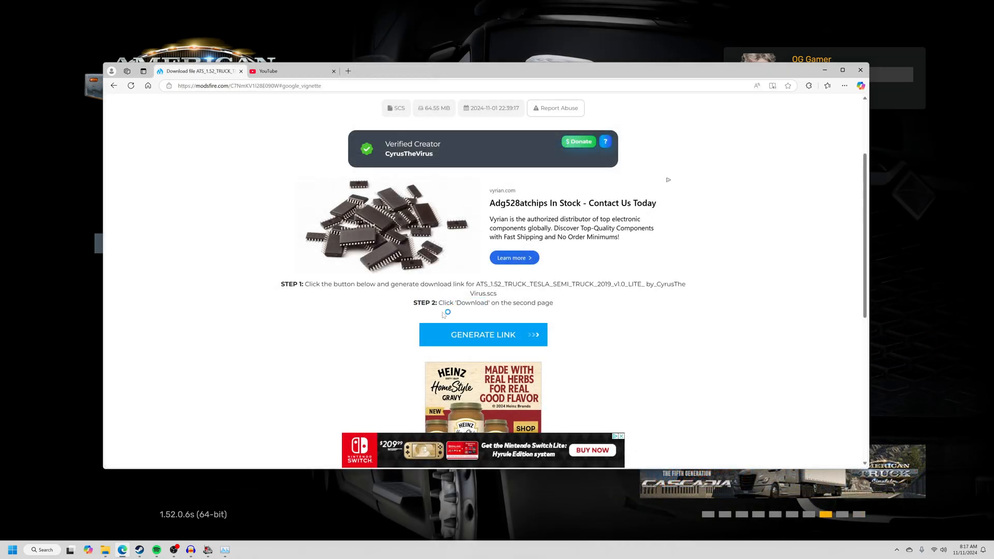
Step: Regenerate the ModsFire link and follow it to the Download File page
{"action": "left_click", "coordinate": [482, 335]}
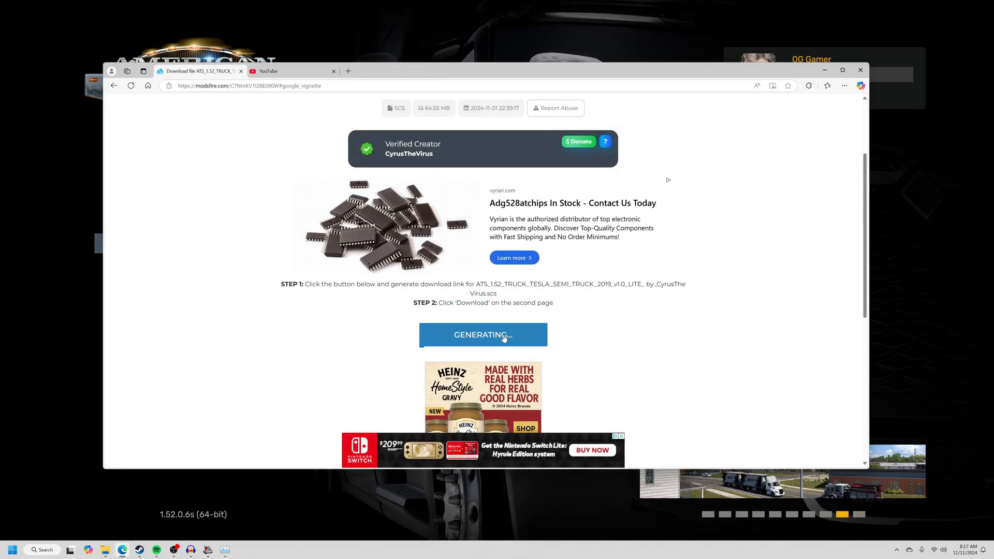
{"action": "left_click", "coordinate": [483, 334]}
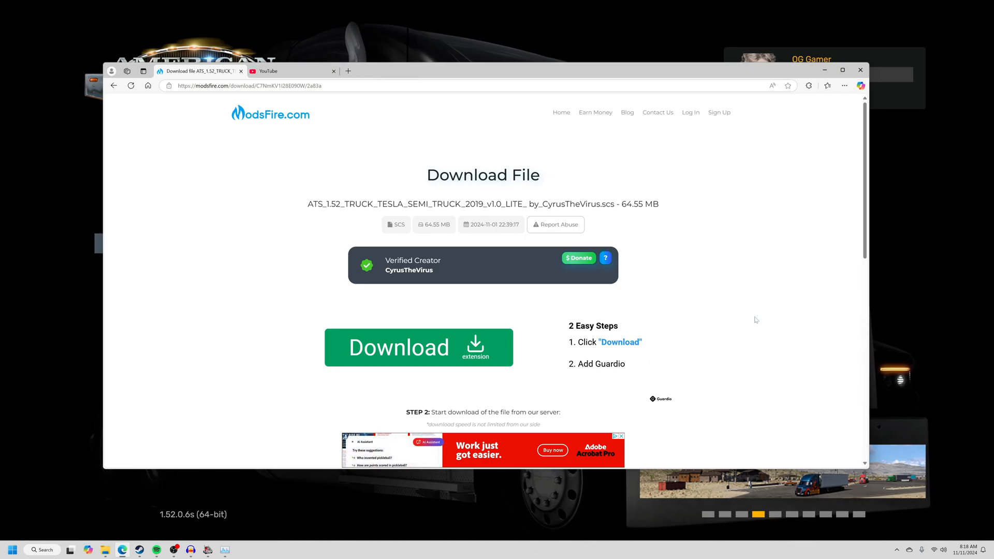
{"action": "scroll", "scroll_direction": "down", "scroll_amount": 3}
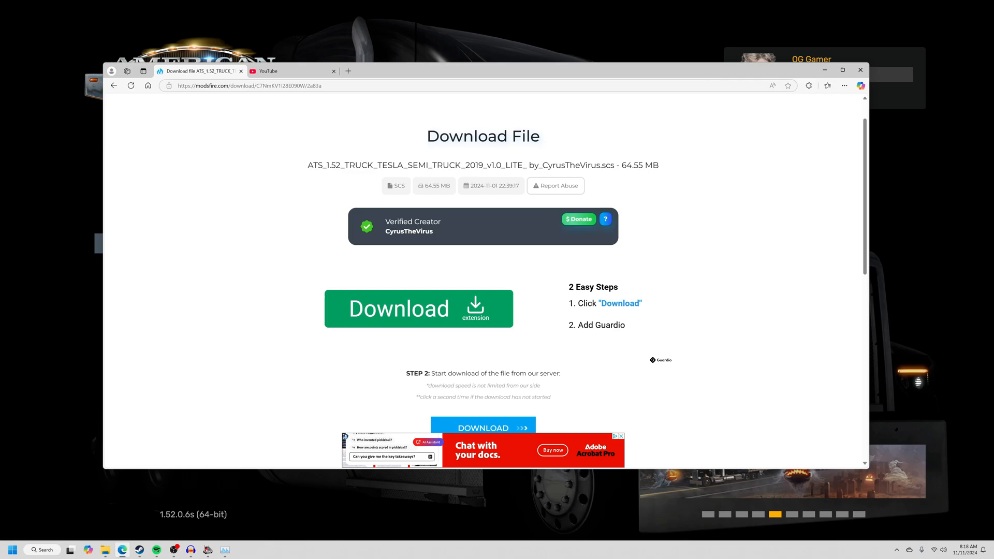
Step: Start the Tesla Semi .scs download from the STEP 2 Download button
{"action": "scroll", "scroll_direction": "down", "scroll_amount": 3}
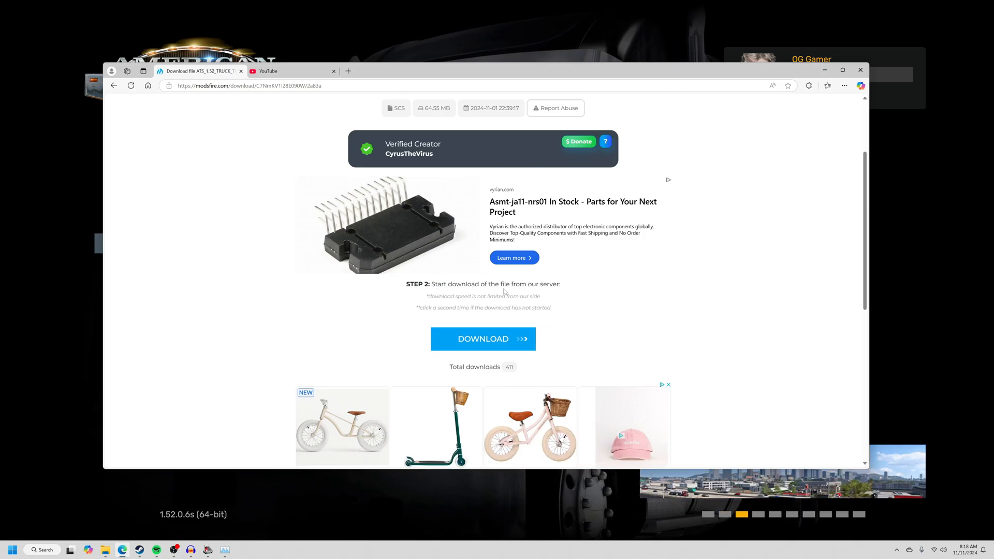
{"action": "left_click", "coordinate": [482, 339]}
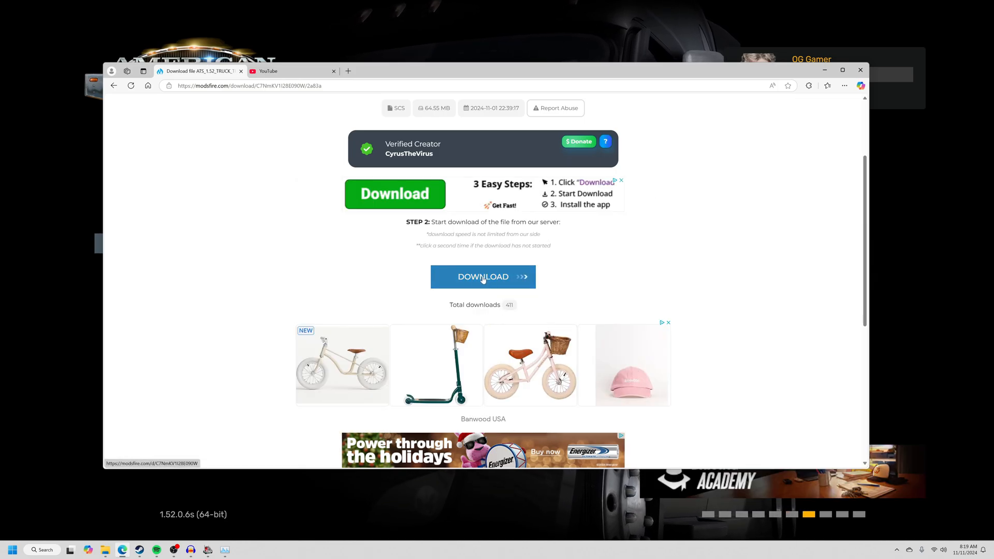
{"action": "left_click", "coordinate": [482, 277]}
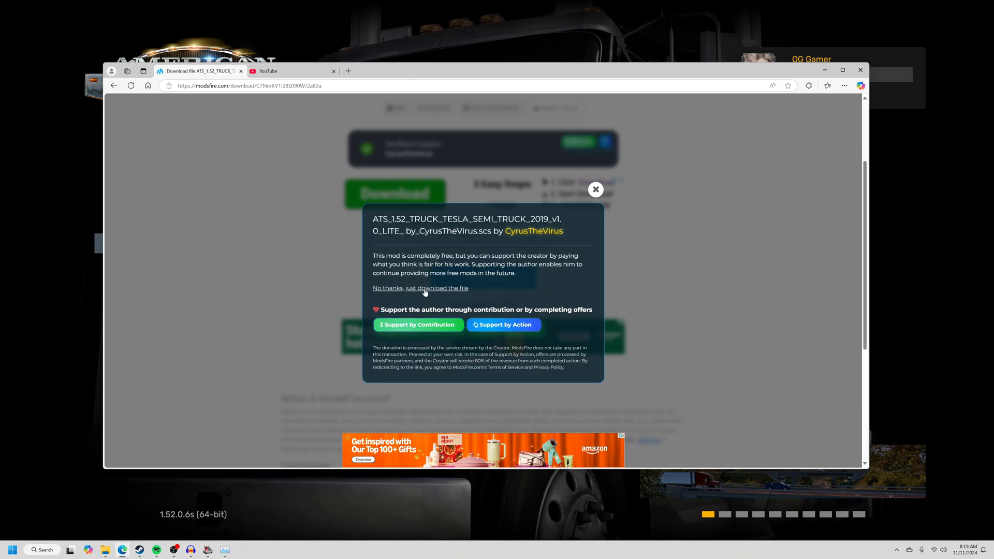
Step: Skip the creator support offer, keep the unsafe-flagged download and choose Save as
{"action": "left_click", "coordinate": [421, 288]}
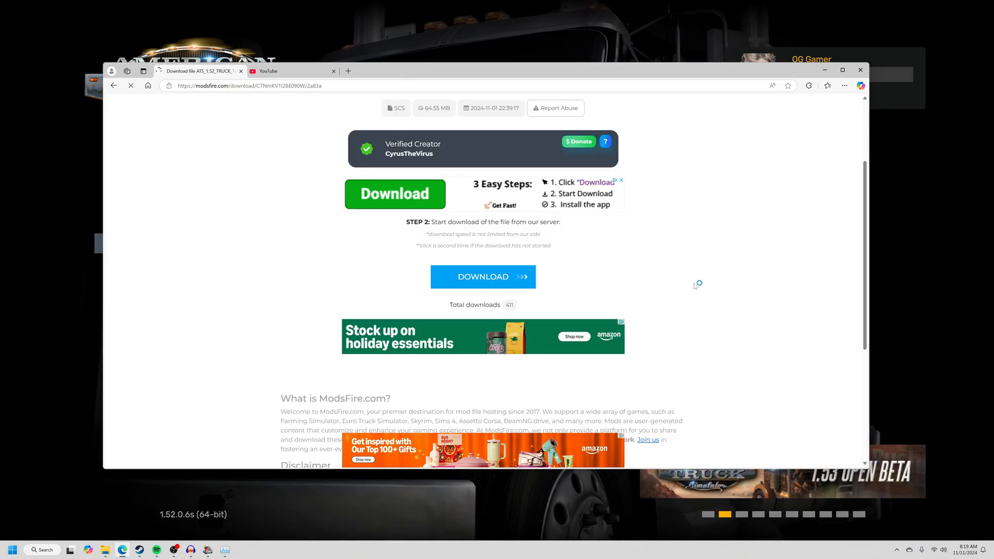
{"action": "left_click", "coordinate": [827, 86]}
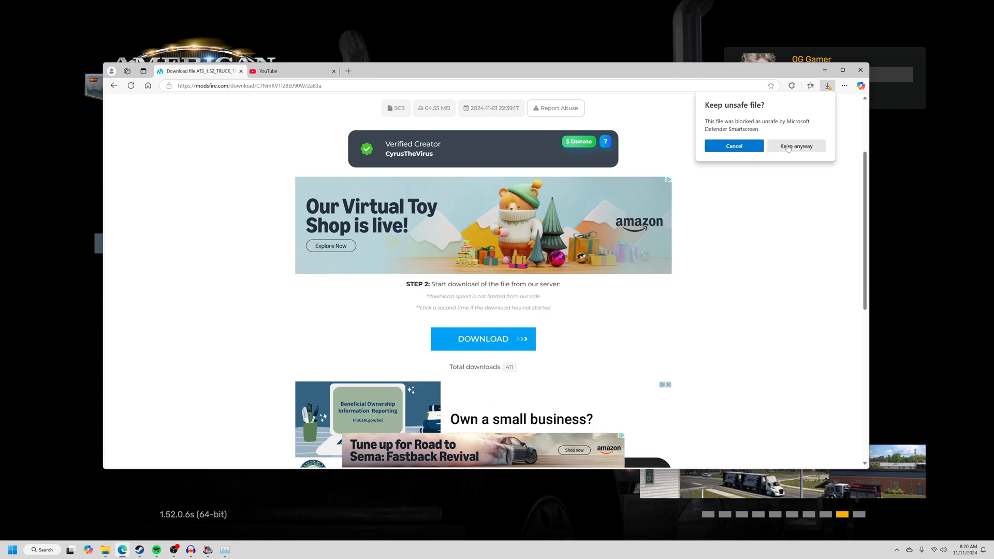
{"action": "left_click", "coordinate": [796, 146]}
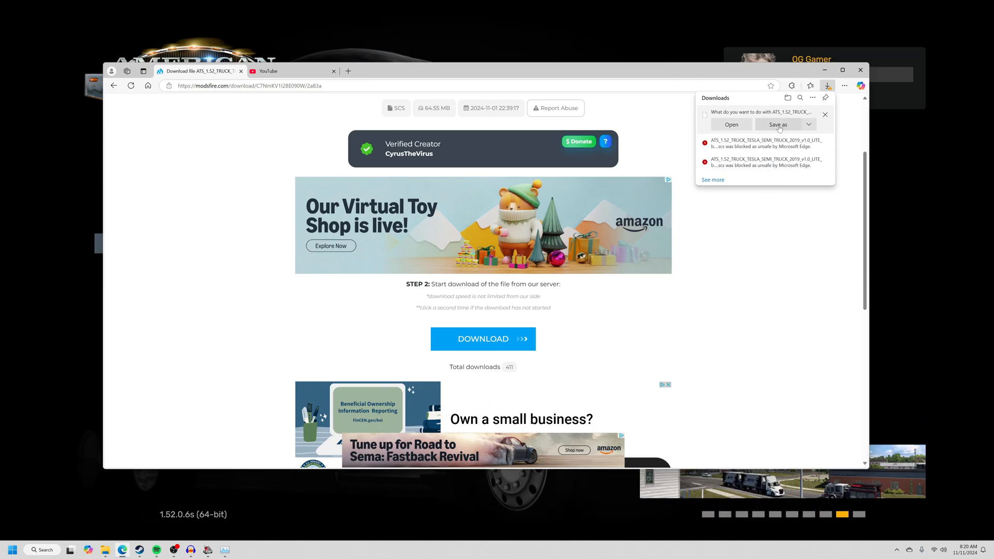
{"action": "left_click", "coordinate": [778, 125]}
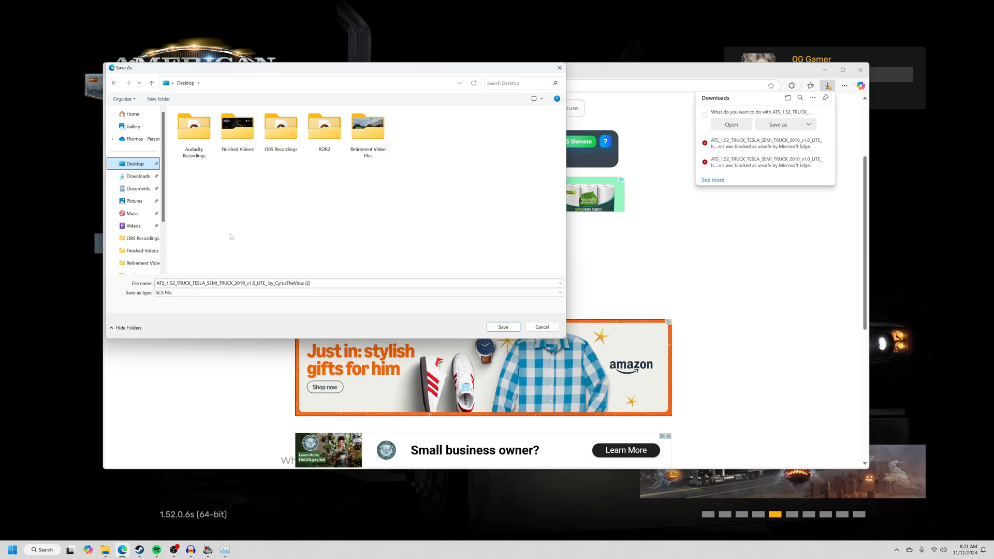
{"action": "mouse_move", "coordinate": [247, 198]}
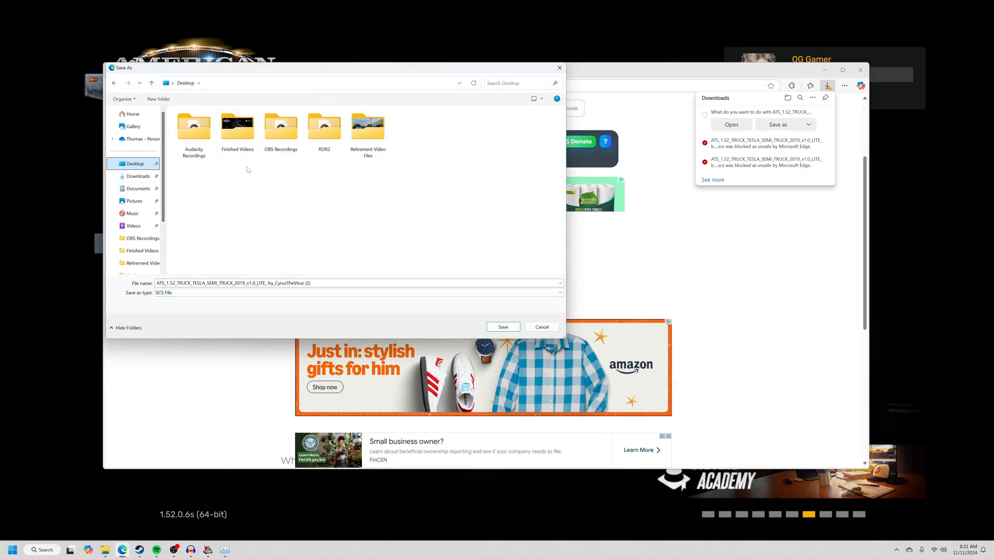
{"action": "left_click", "coordinate": [503, 326]}
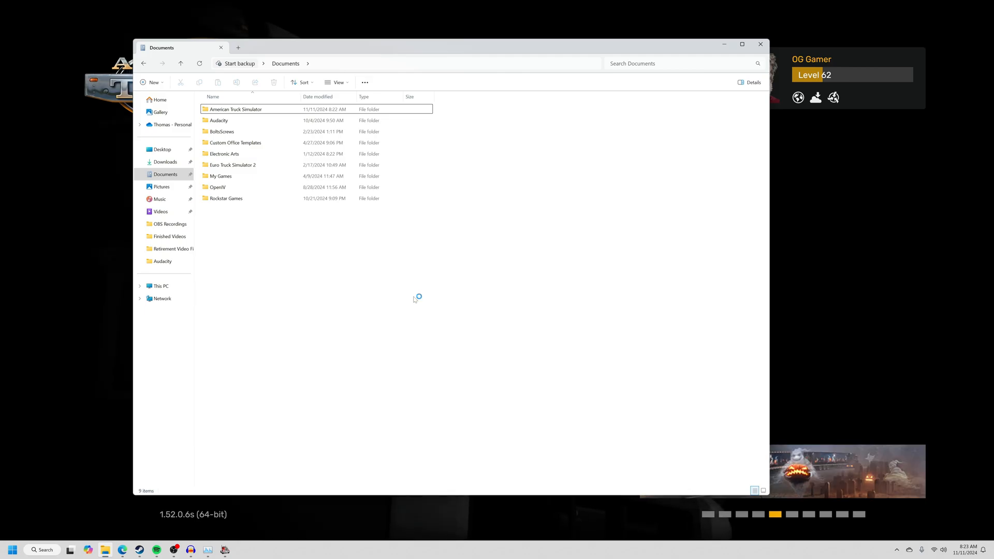
{"action": "mouse_move", "coordinate": [309, 247]}
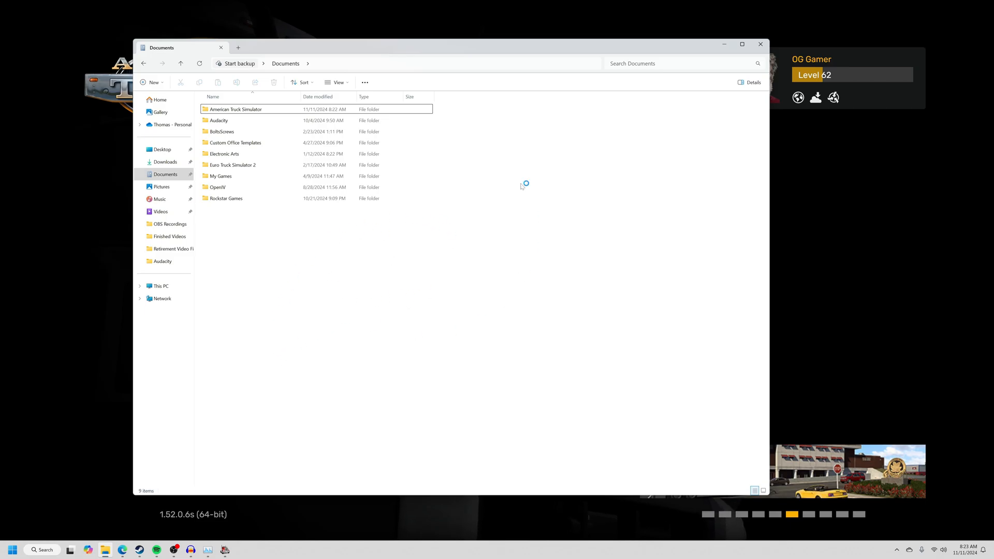
{"action": "mouse_move", "coordinate": [87, 550]}
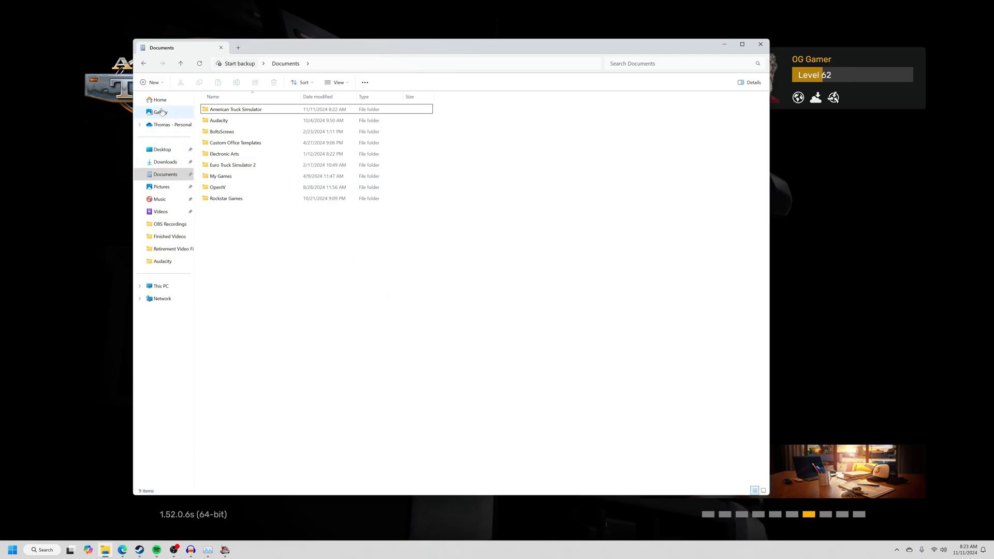
Step: Browse from Documents into the American Truck Simulator folder and its empty mod folder
{"action": "left_click", "coordinate": [159, 100]}
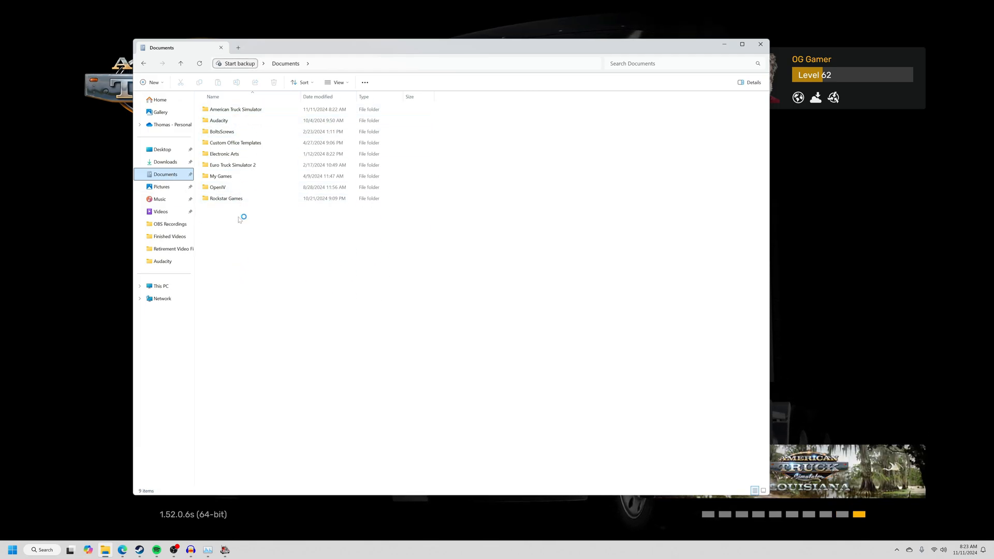
{"action": "left_click", "coordinate": [236, 109]}
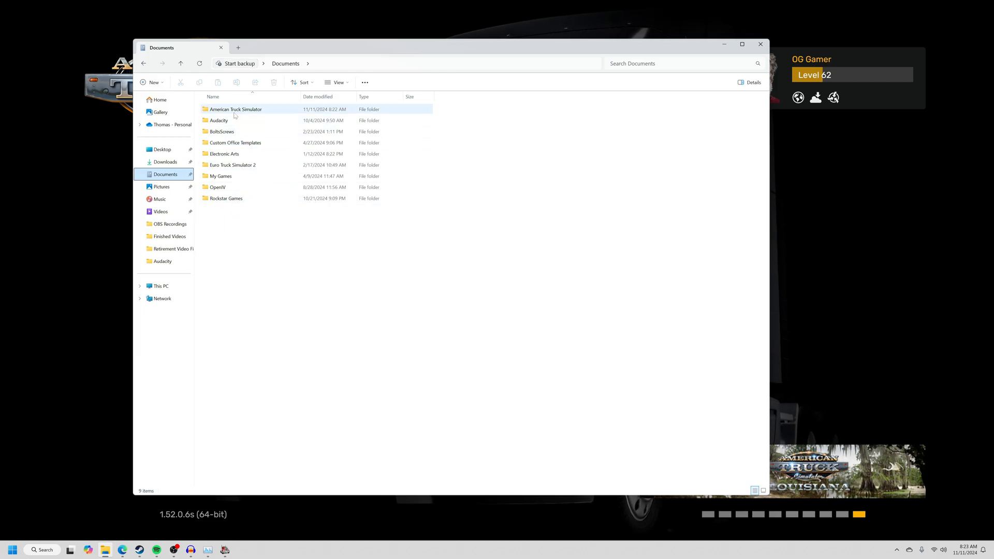
{"action": "mouse_move", "coordinate": [235, 109]}
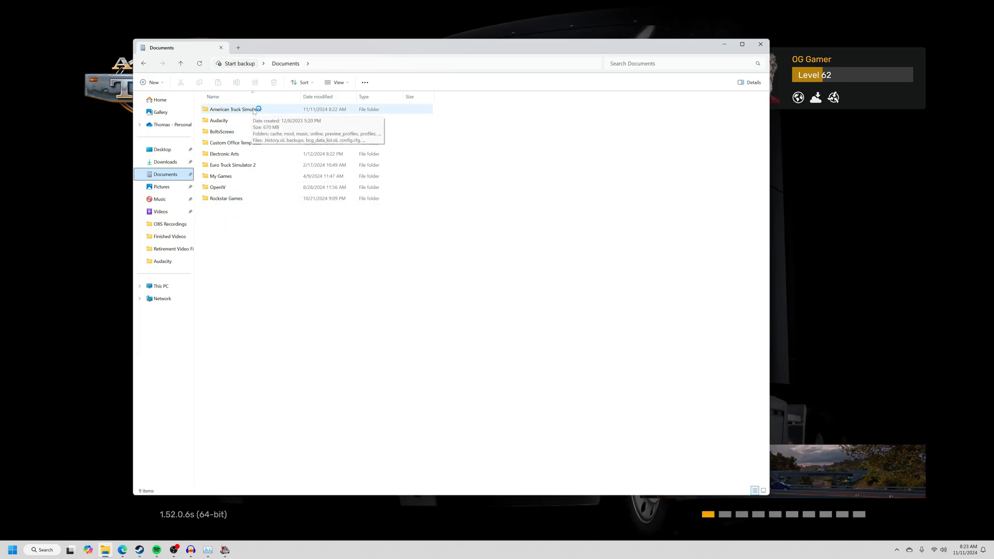
{"action": "double_click", "coordinate": [233, 109]}
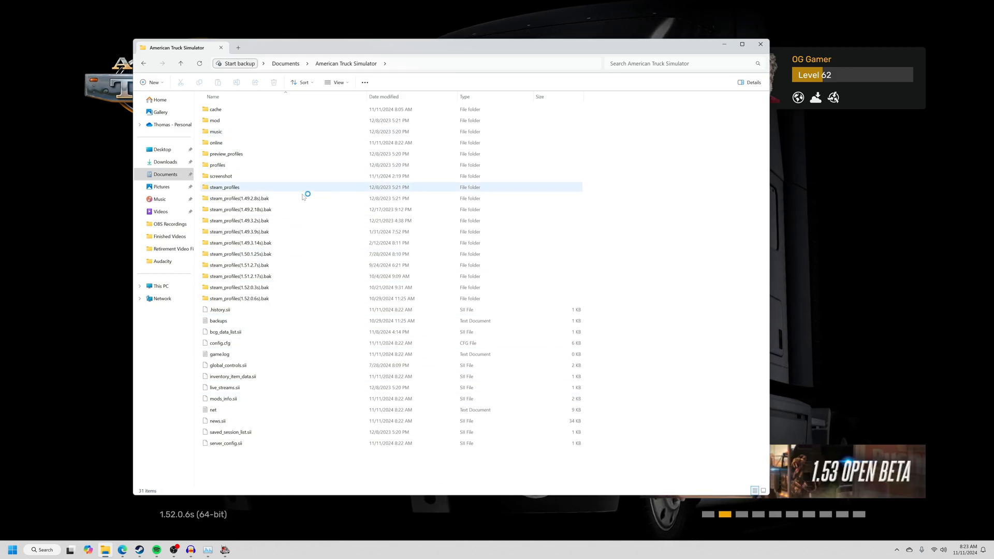
{"action": "left_click", "coordinate": [239, 231]}
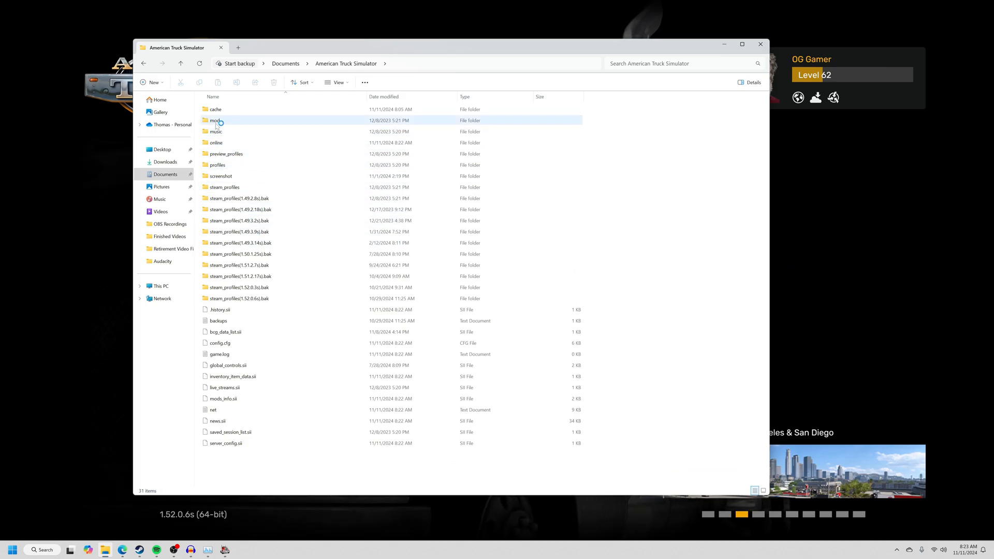
{"action": "mouse_move", "coordinate": [215, 120]}
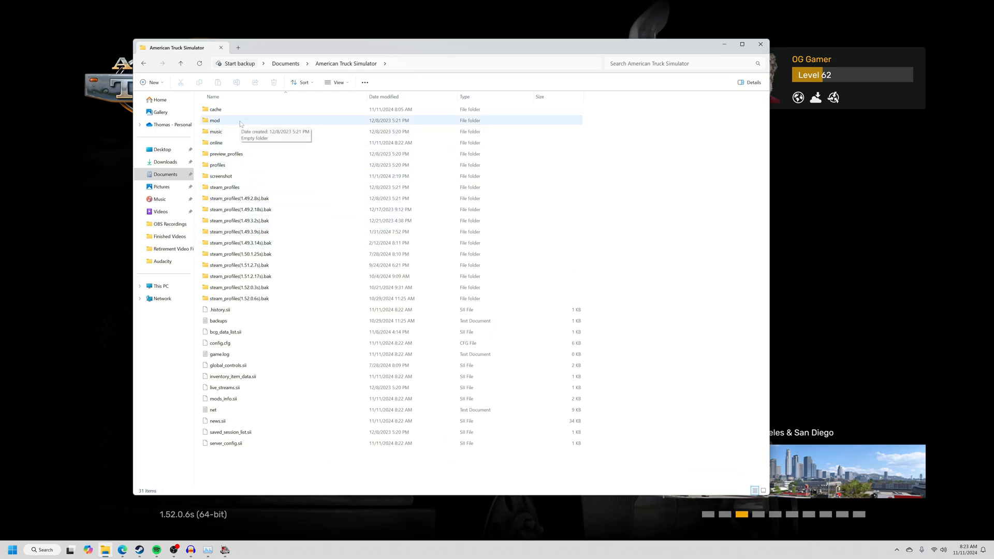
{"action": "double_click", "coordinate": [215, 120]}
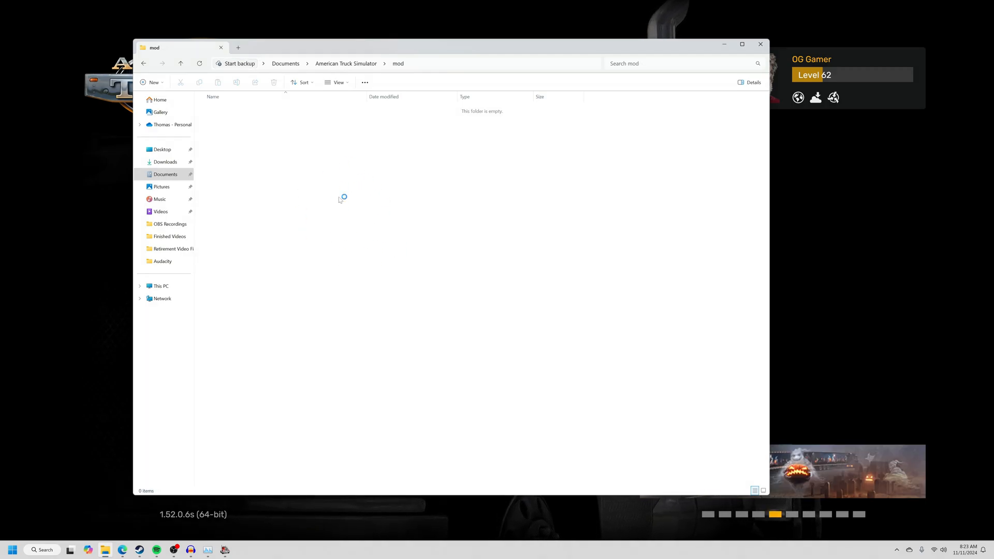
{"action": "mouse_move", "coordinate": [369, 222]}
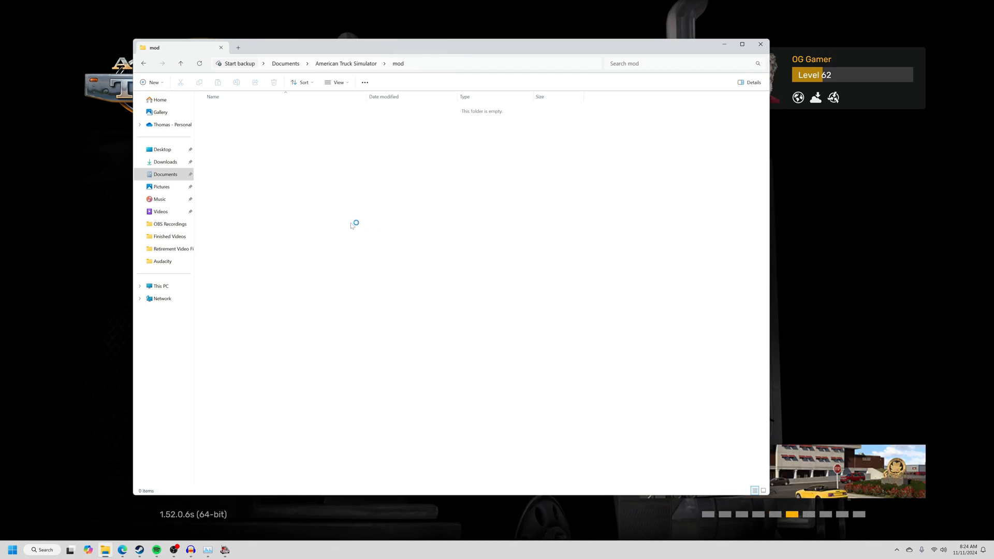
{"action": "mouse_move", "coordinate": [270, 205]}
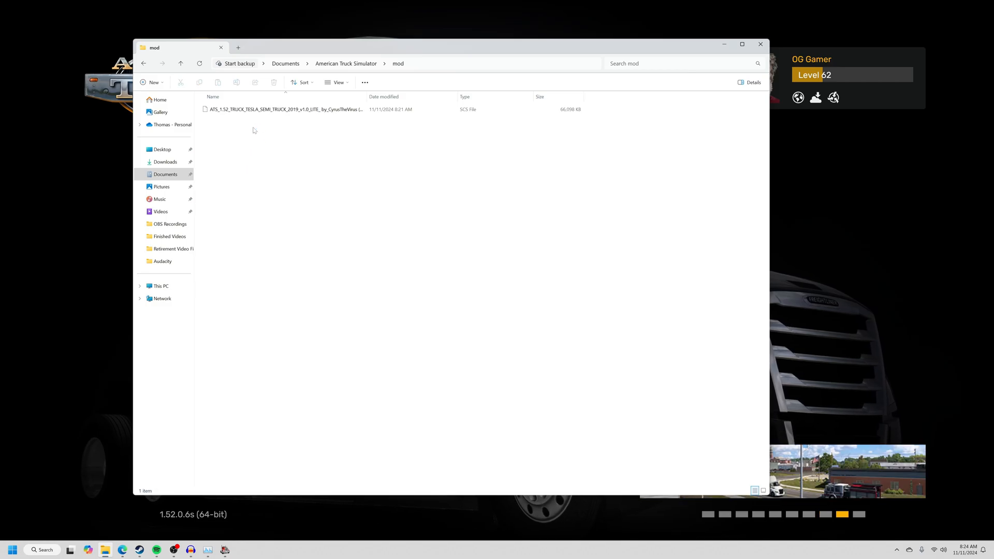
Step: Place the ATS Tesla Semi .scs file in the mod folder and select it
{"action": "left_click", "coordinate": [286, 108]}
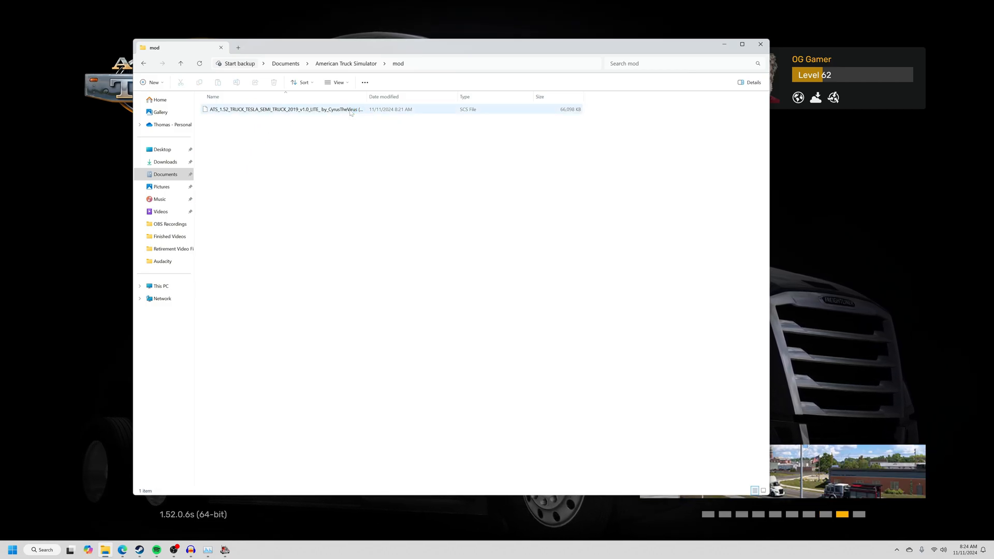
{"action": "mouse_move", "coordinate": [343, 109]}
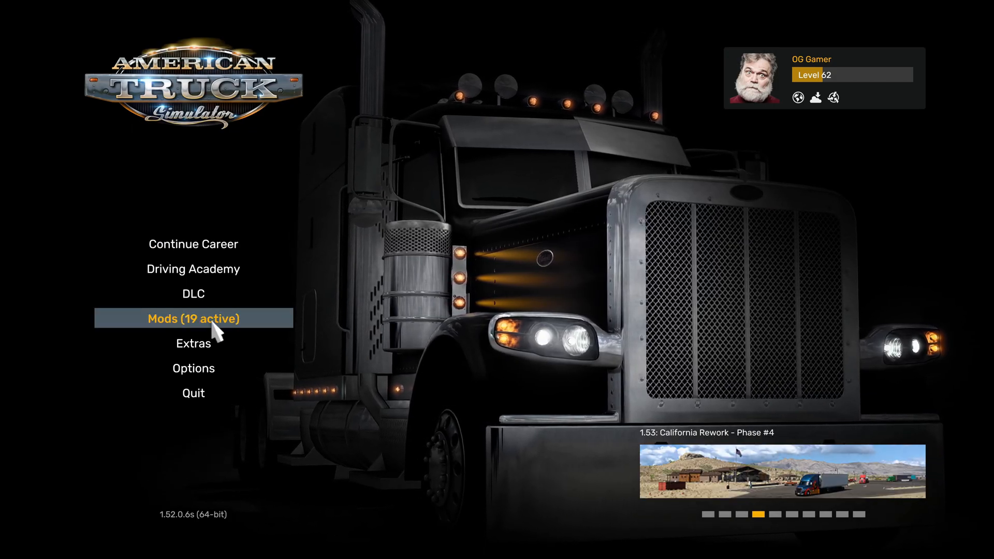
Step: Enter the Mod Manager from the main menu and deactivate the More Used Trucks mod
{"action": "left_click", "coordinate": [192, 317]}
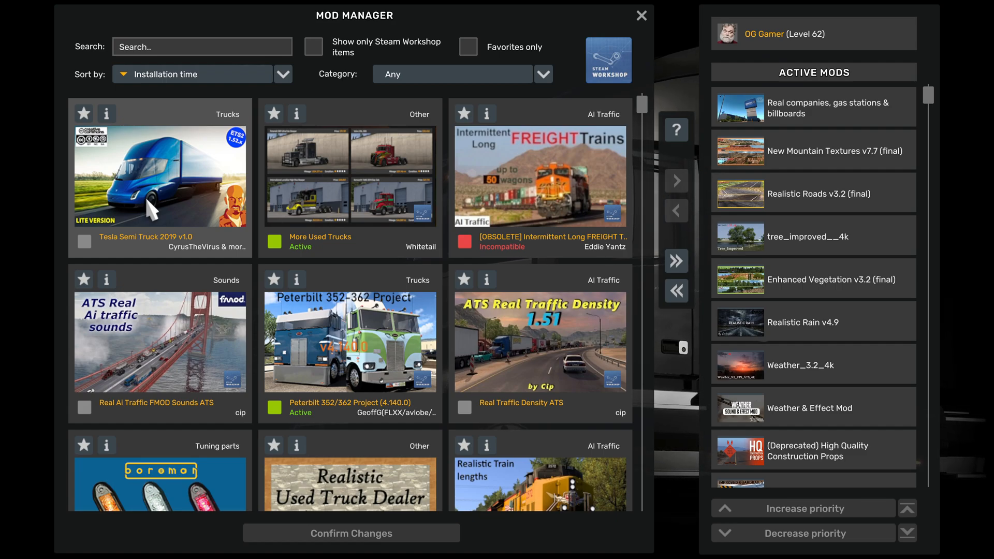
{"action": "mouse_move", "coordinate": [150, 206]}
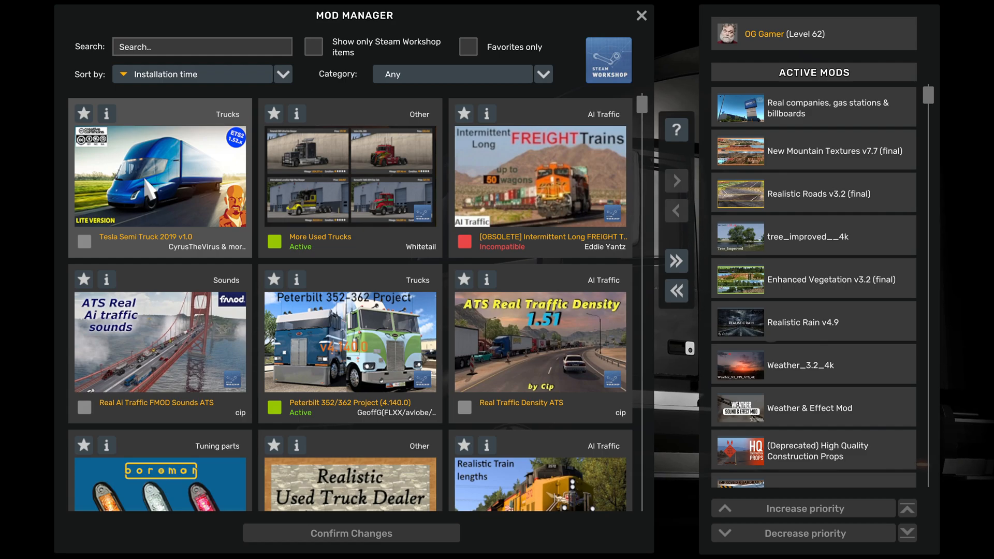
{"action": "mouse_move", "coordinate": [176, 194]}
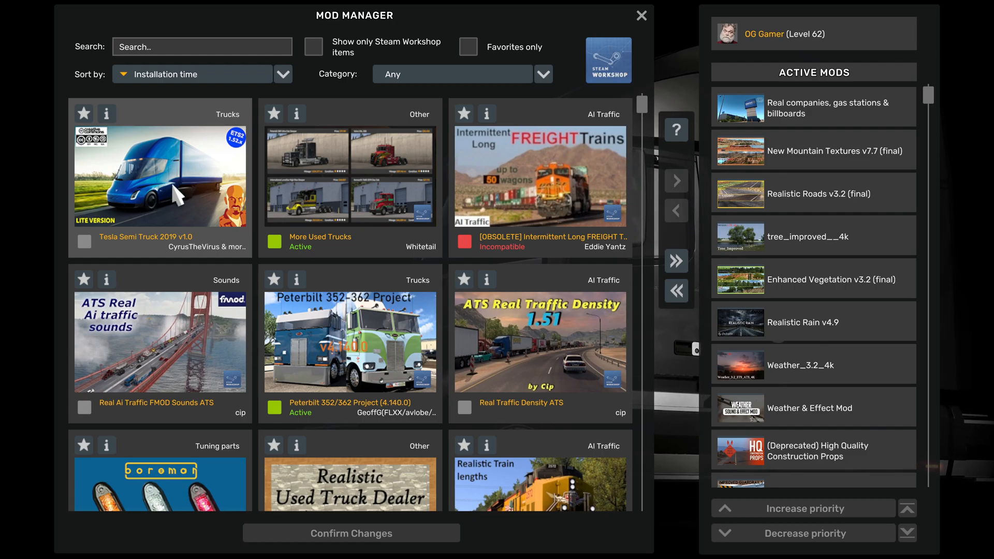
{"action": "mouse_move", "coordinate": [360, 218]}
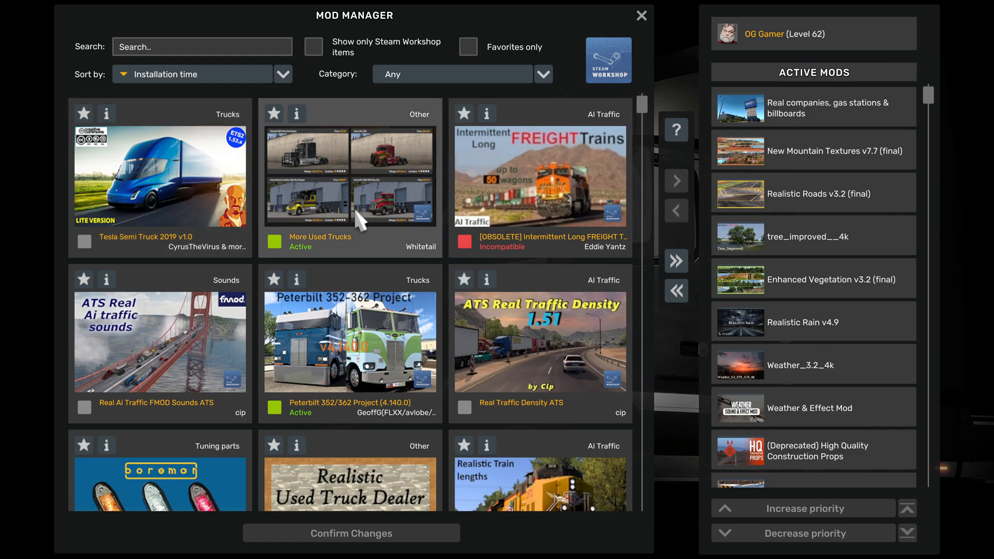
{"action": "scroll", "scroll_direction": "down", "scroll_amount": 3}
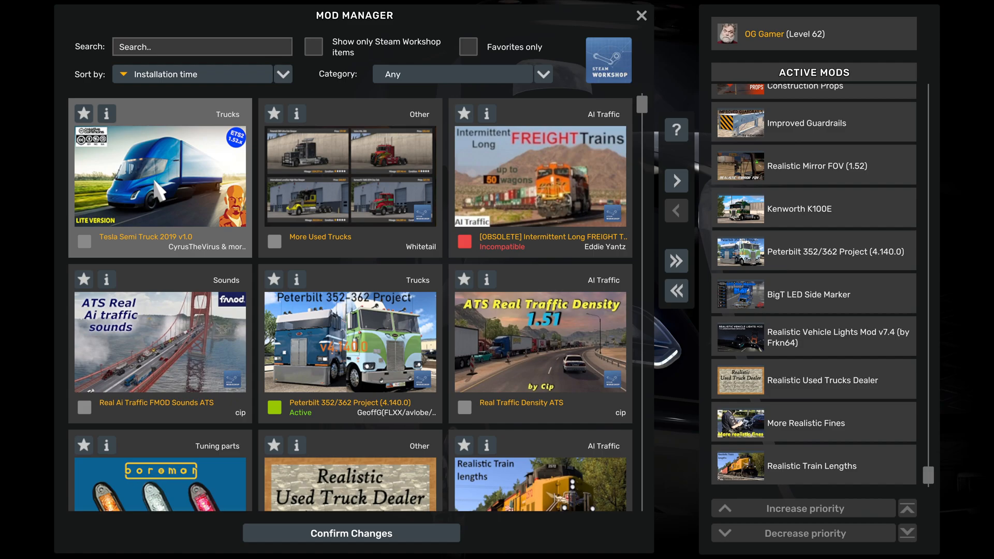
{"action": "mouse_move", "coordinate": [91, 254]}
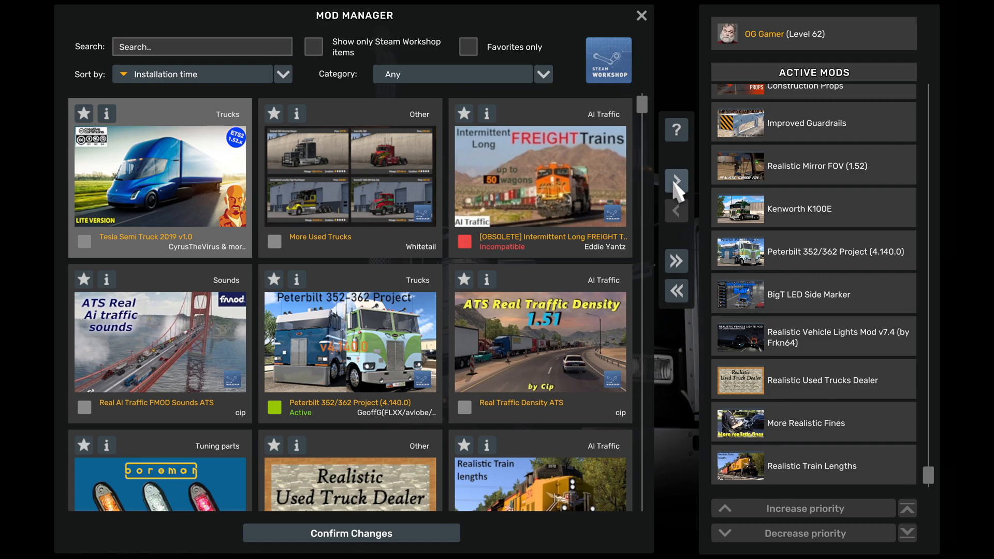
Step: Activate Tesla Semi Truck 2019, lower it below Peterbilt 352/362 Project, and confirm changes
{"action": "left_click", "coordinate": [675, 181]}
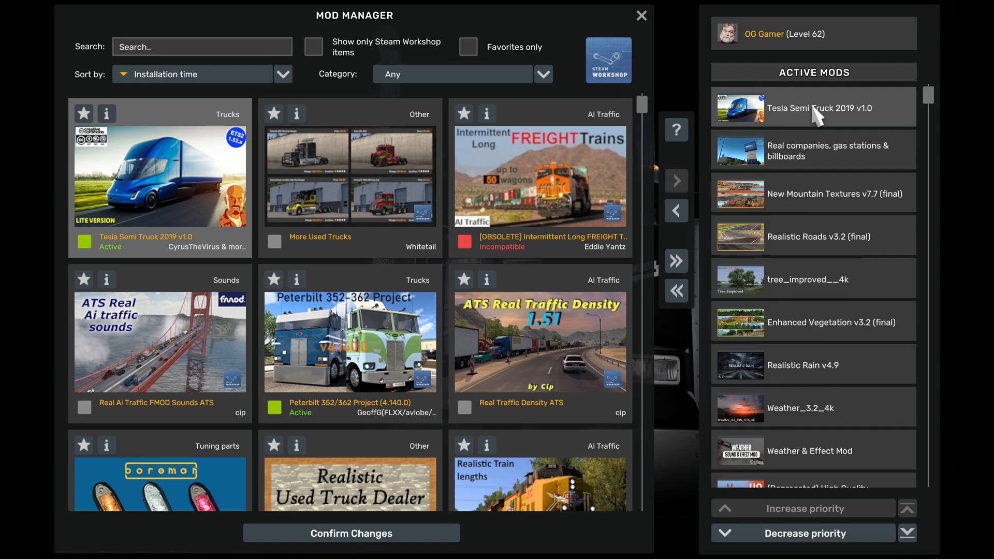
{"action": "mouse_move", "coordinate": [795, 122]}
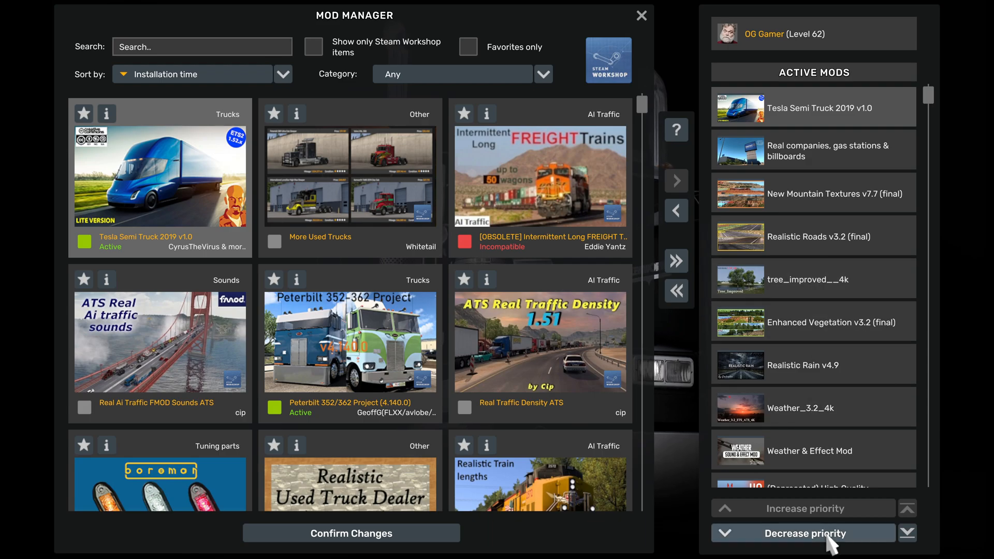
{"action": "left_click", "coordinate": [803, 532]}
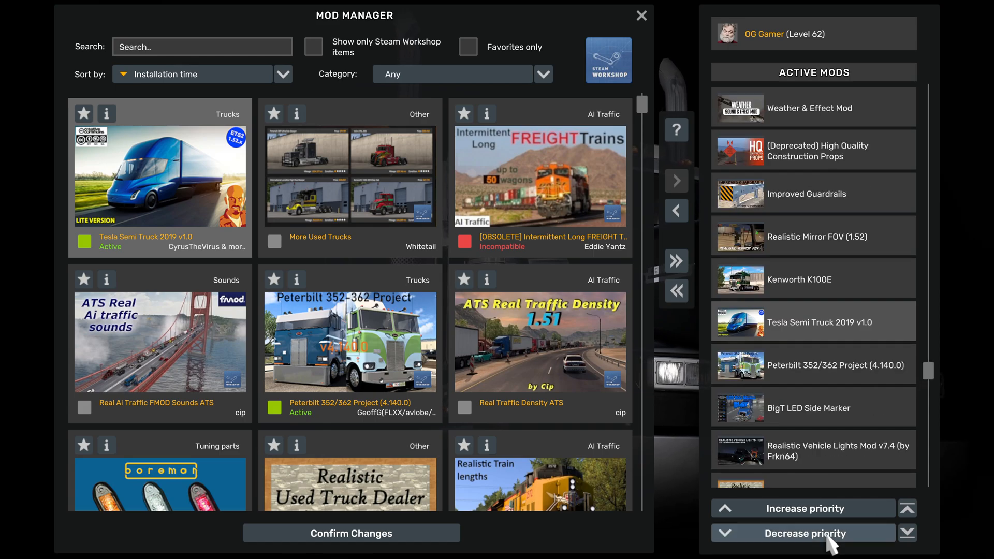
{"action": "left_click", "coordinate": [802, 533]}
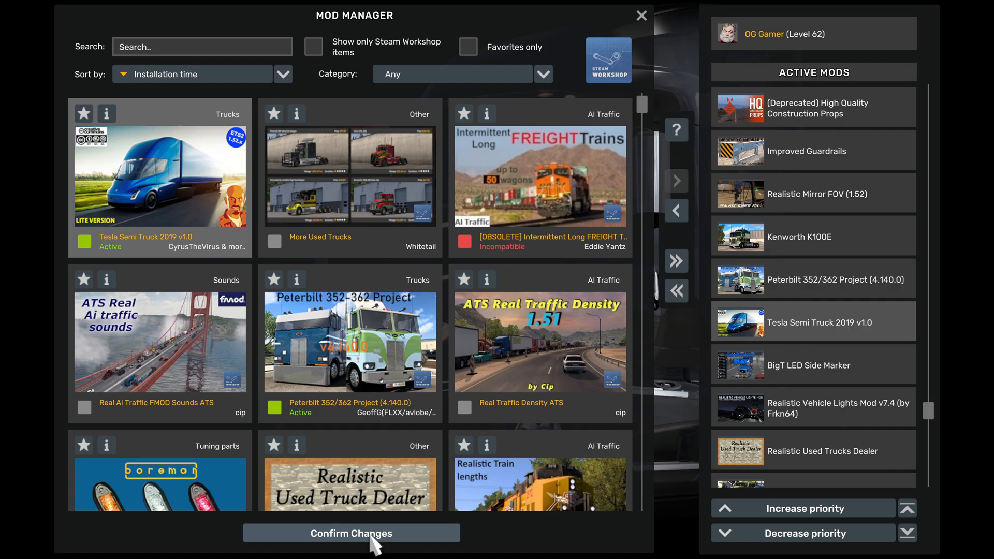
{"action": "left_click", "coordinate": [351, 532]}
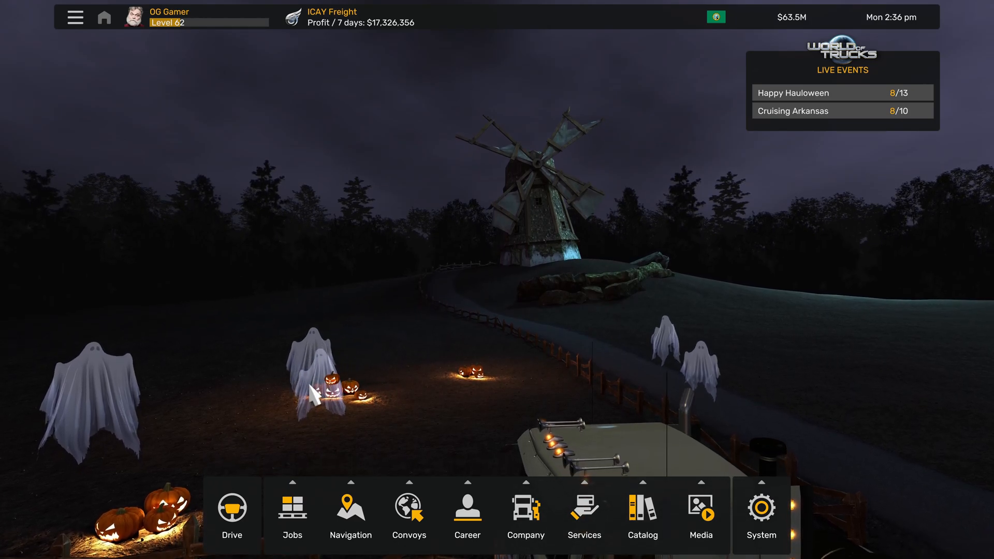
{"action": "mouse_move", "coordinate": [231, 511]}
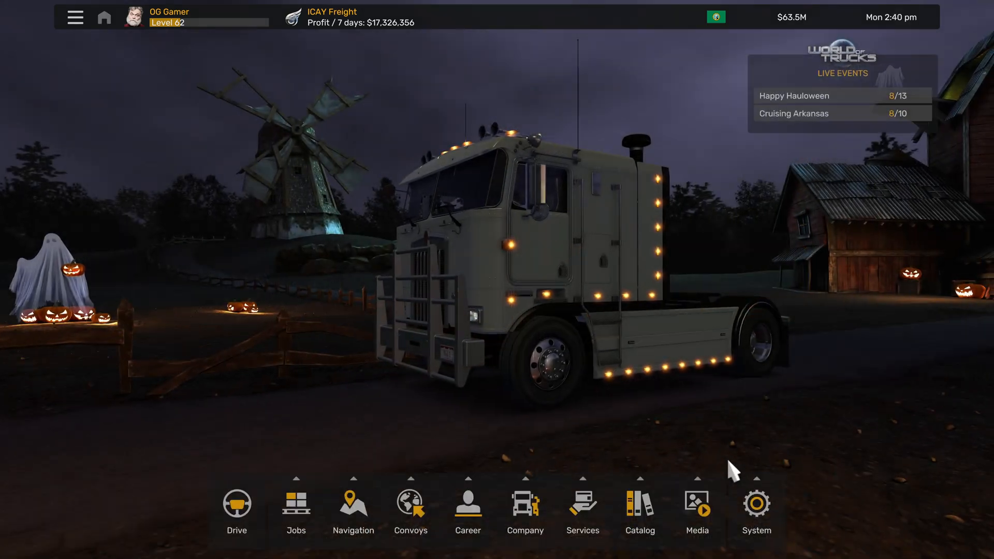
Step: Reach the online truck purchase screen via Services > Truck Dealers
{"action": "left_click", "coordinate": [582, 510]}
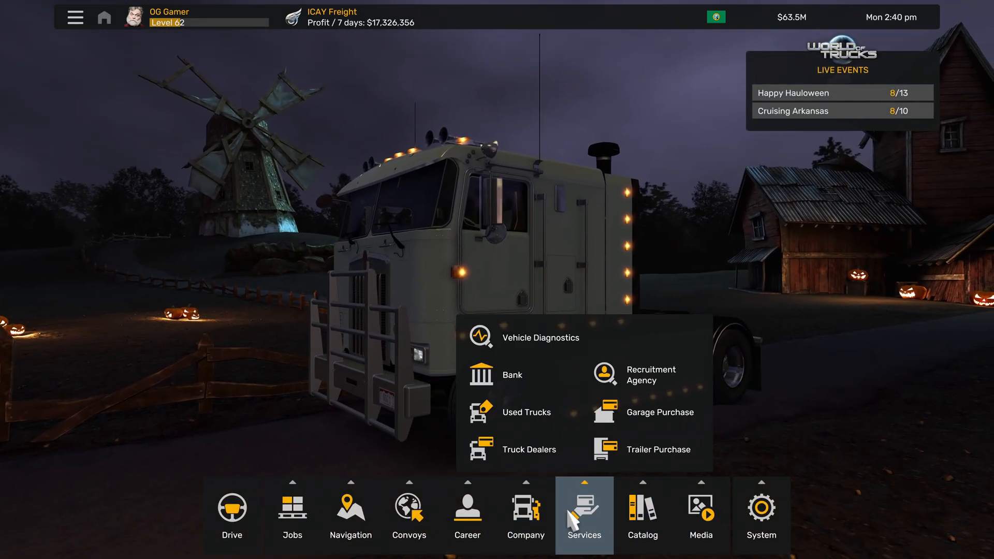
{"action": "left_click", "coordinate": [531, 449]}
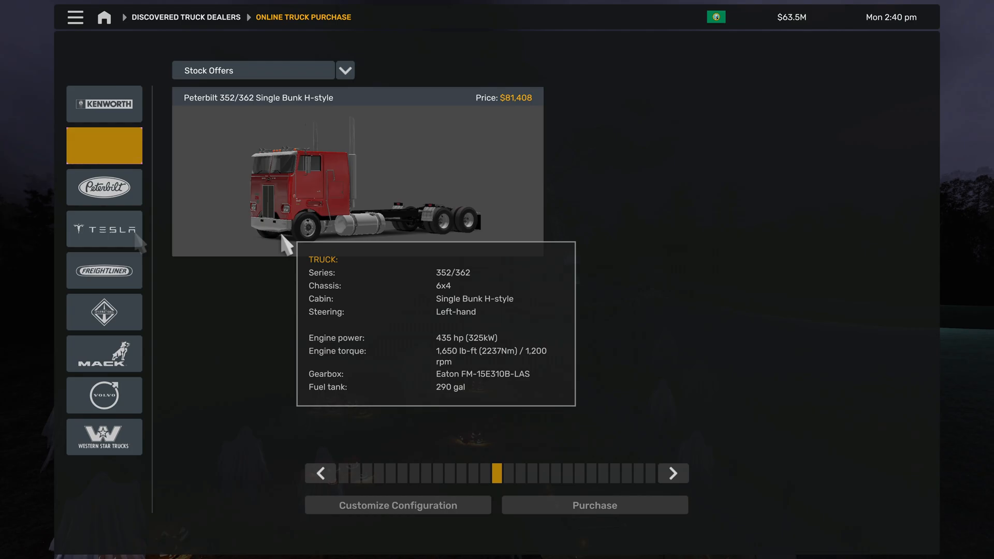
Step: Select the Tesla brand to show the yellow Tesla Semi truck 2019 Low at $125,680
{"action": "left_click", "coordinate": [104, 229]}
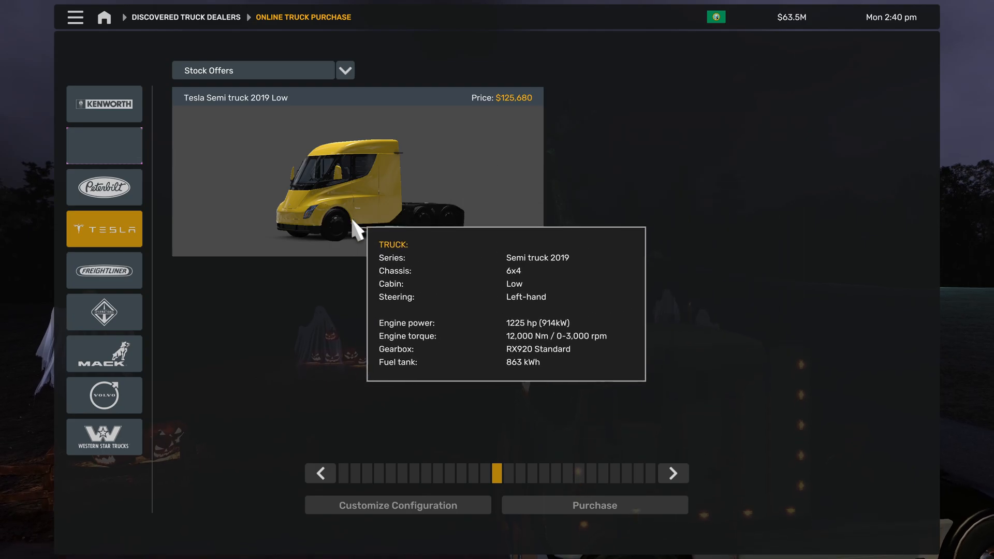
{"action": "mouse_move", "coordinate": [444, 278]}
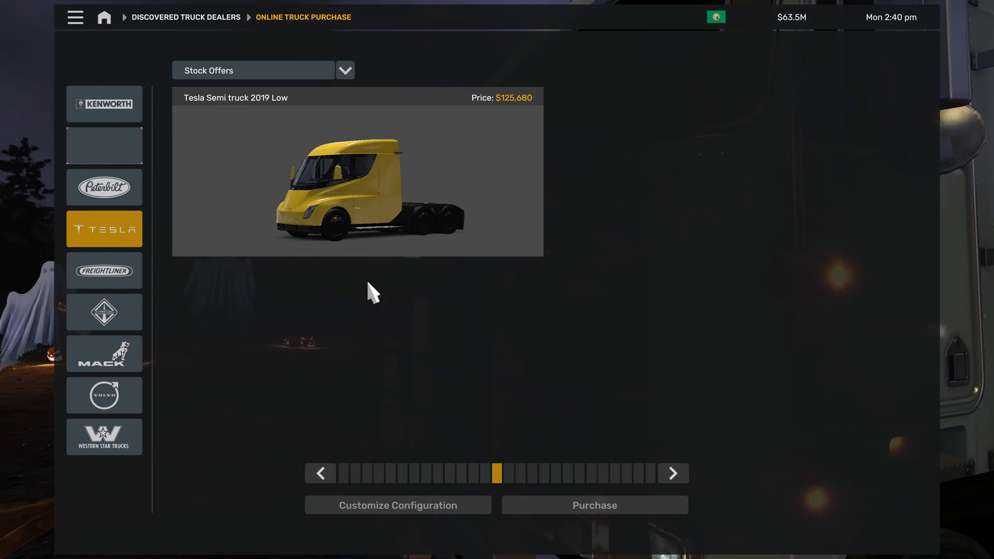
{"action": "mouse_move", "coordinate": [573, 257]}
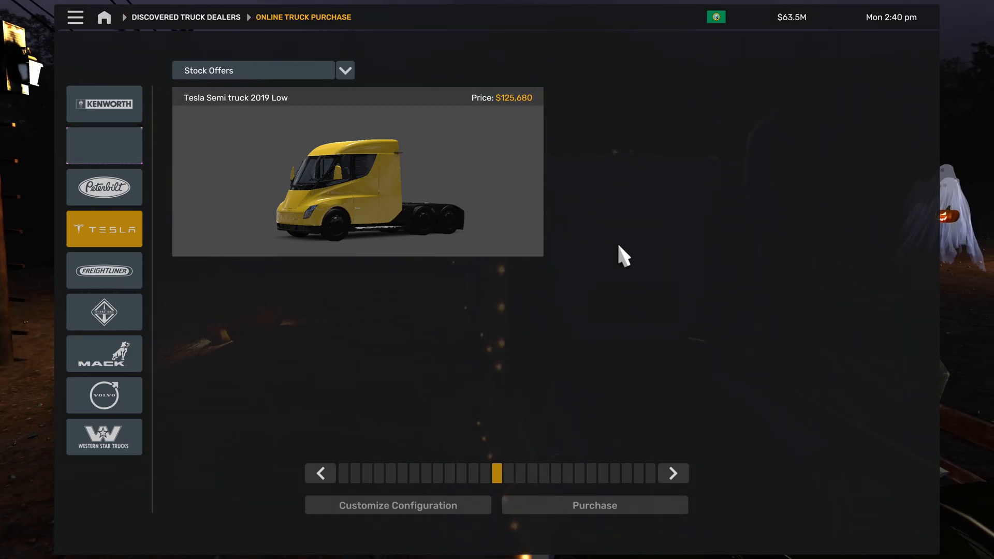
{"action": "mouse_move", "coordinate": [613, 289]}
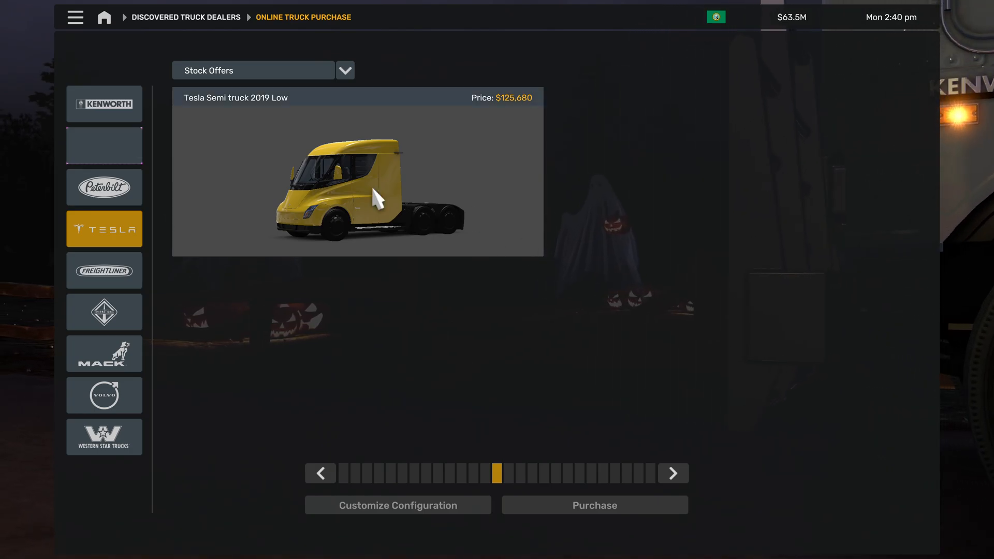
{"action": "mouse_move", "coordinate": [370, 212]}
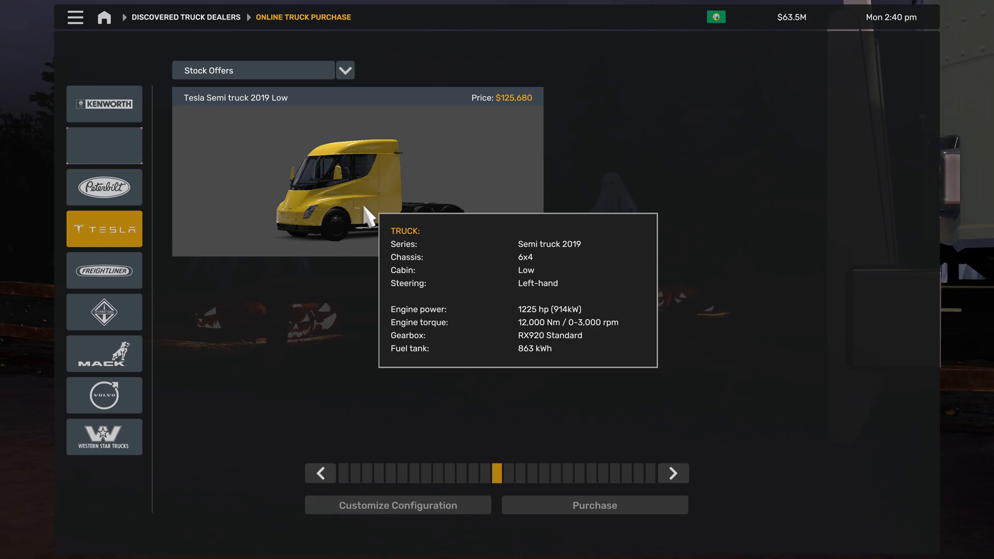